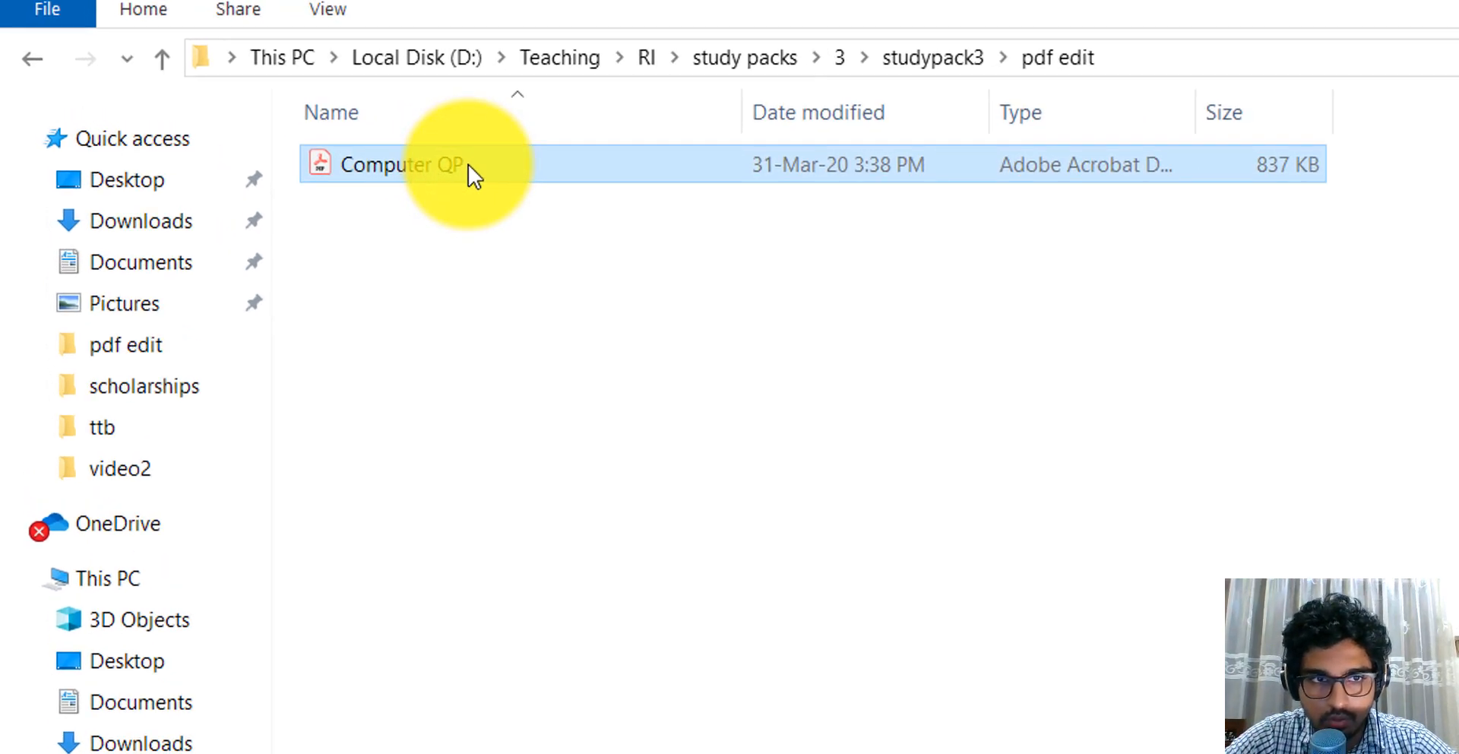
Open Computer QP.pdf from the pdf edit folder in Acrobat Reader DC
double_click(407, 166)
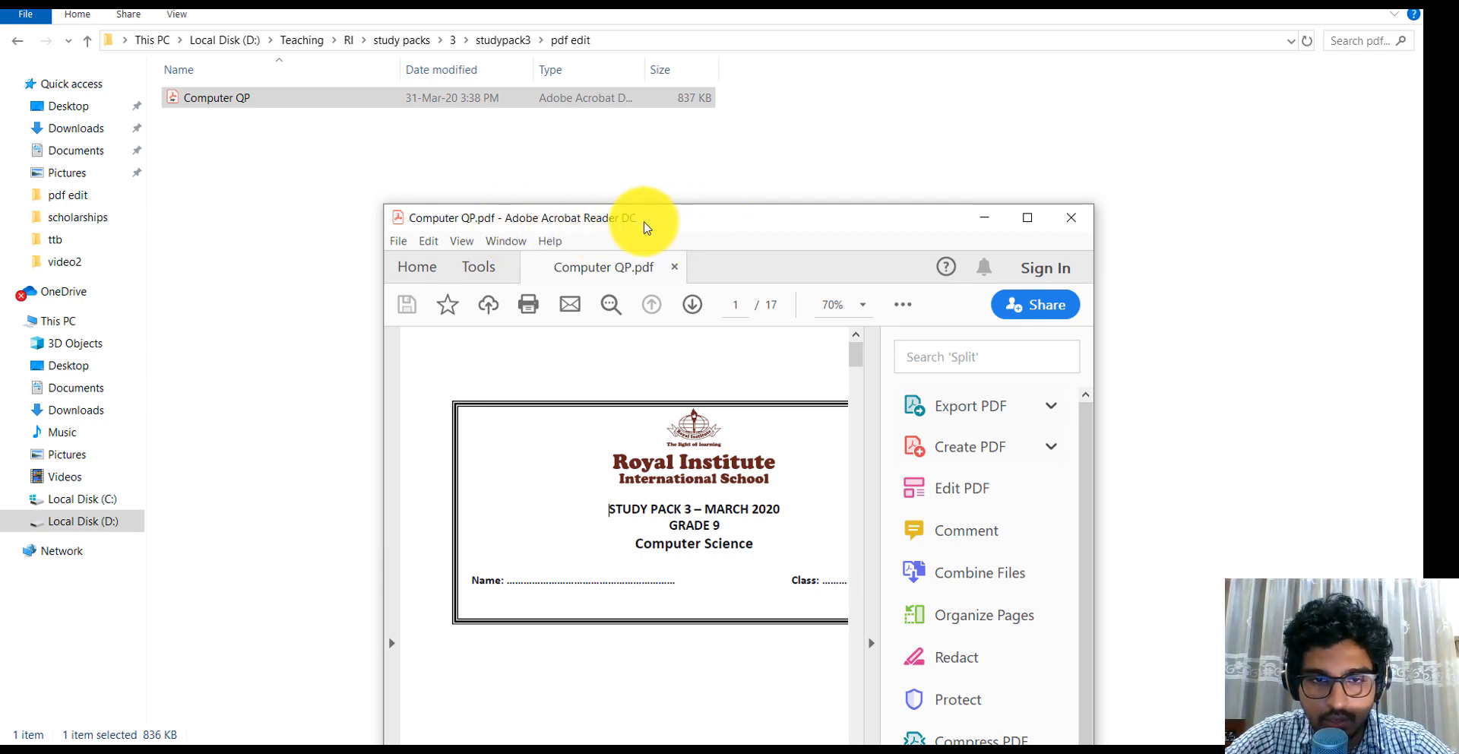
mouse_move(1064, 223)
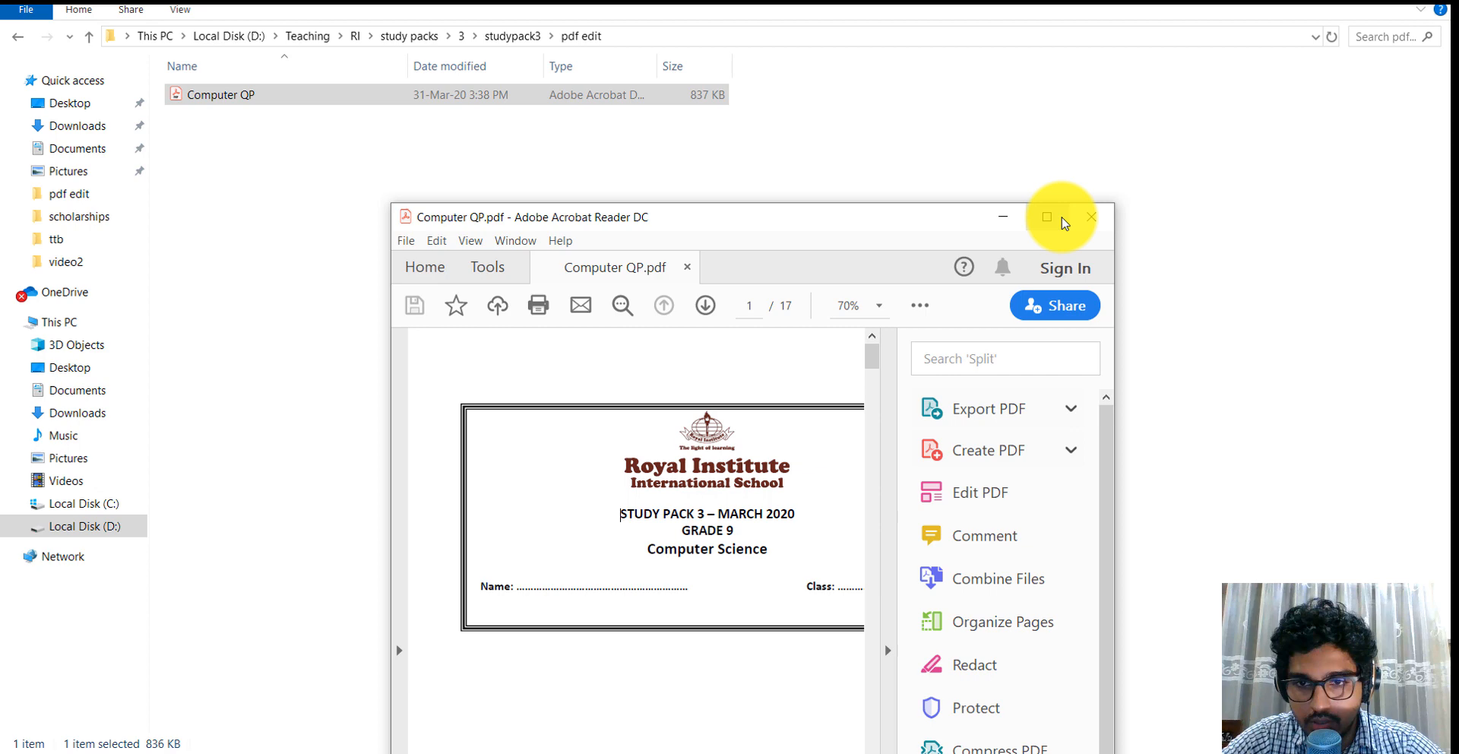
click(1046, 217)
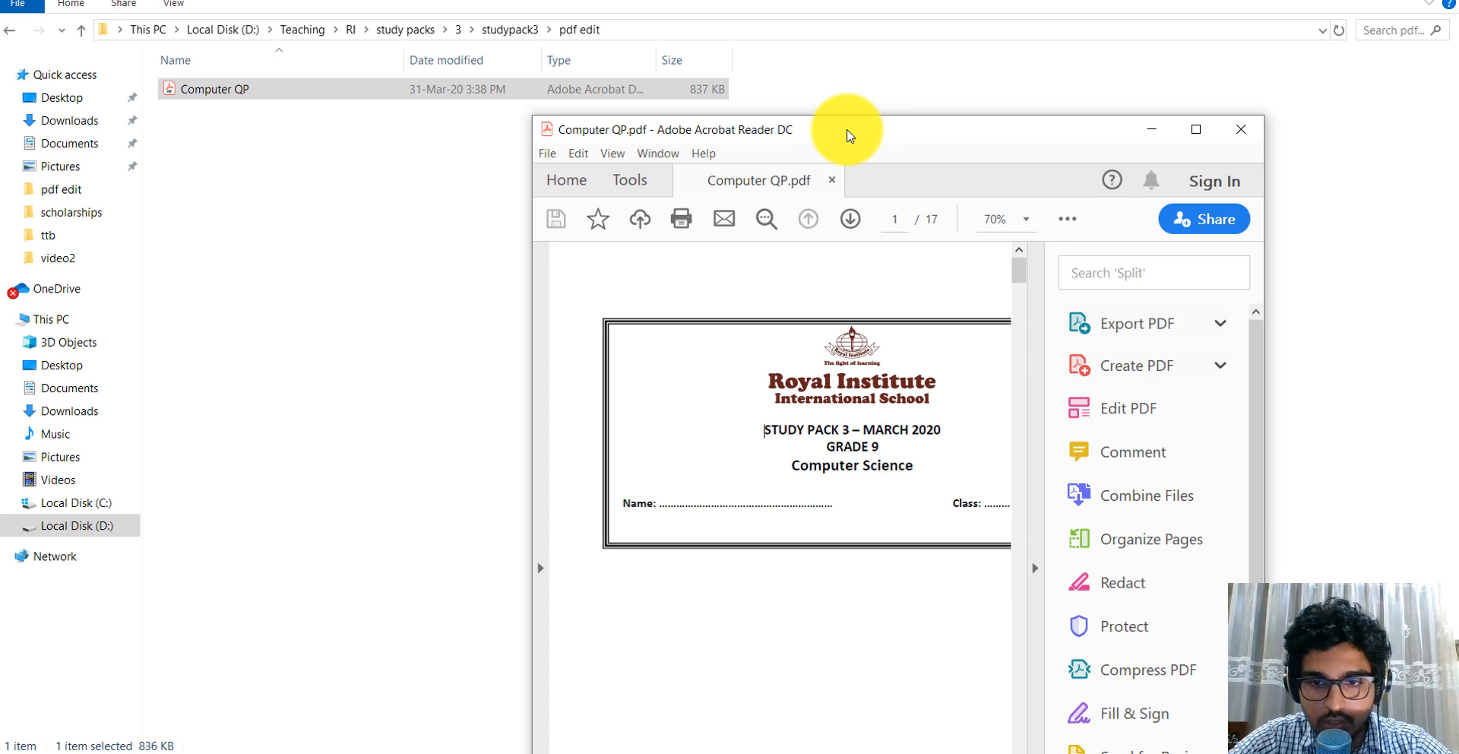
mouse_move(677, 143)
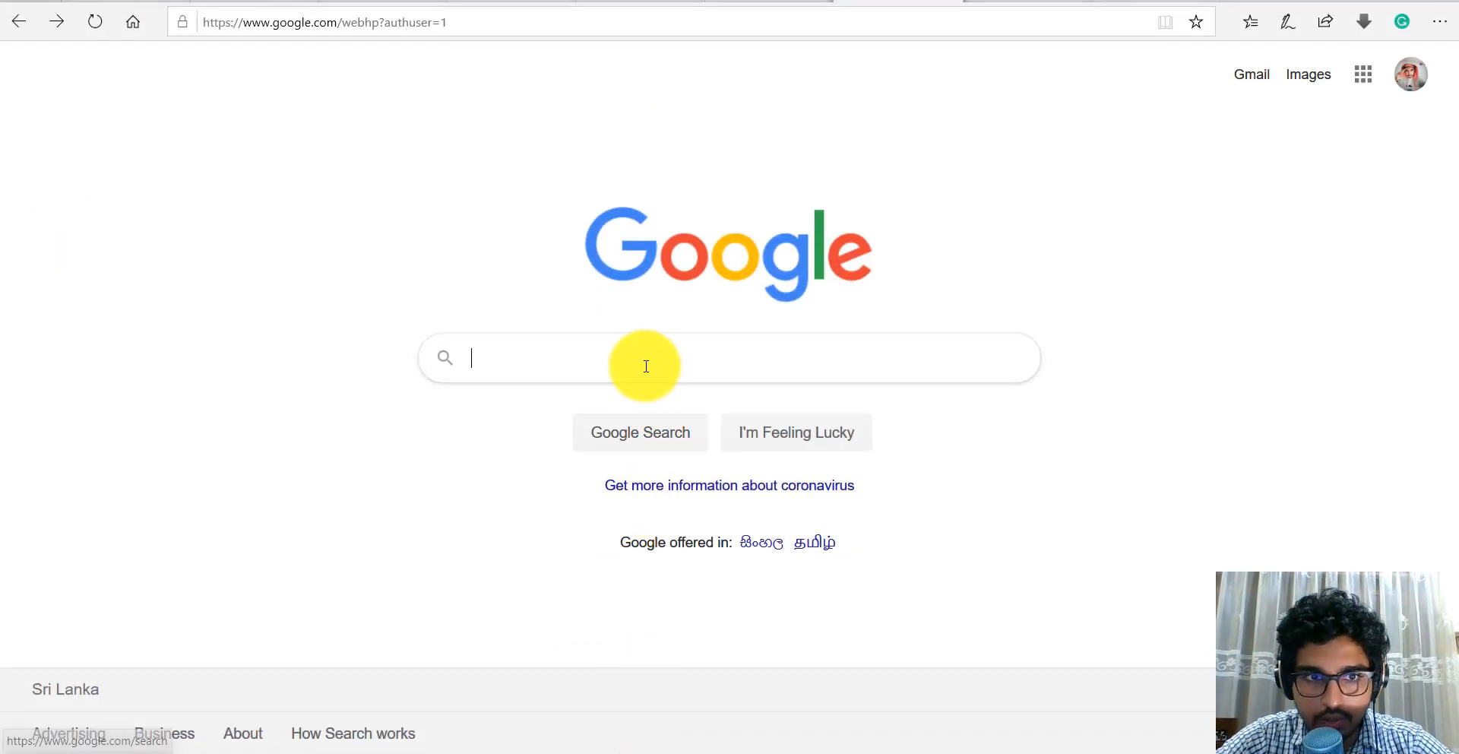
Search Google for 'adobe acrobat reader' and open Adobe's Reader DC download page
text(ado)
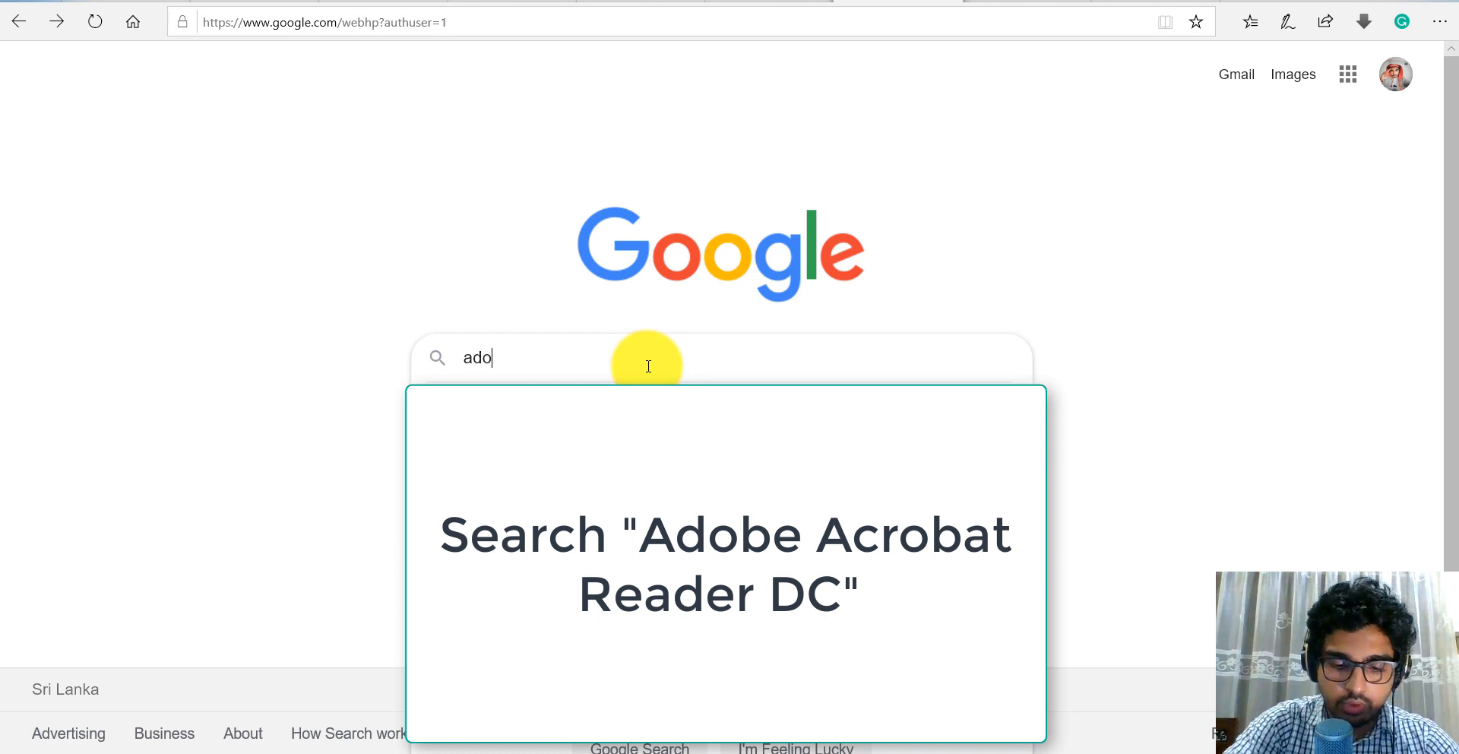
text(be)
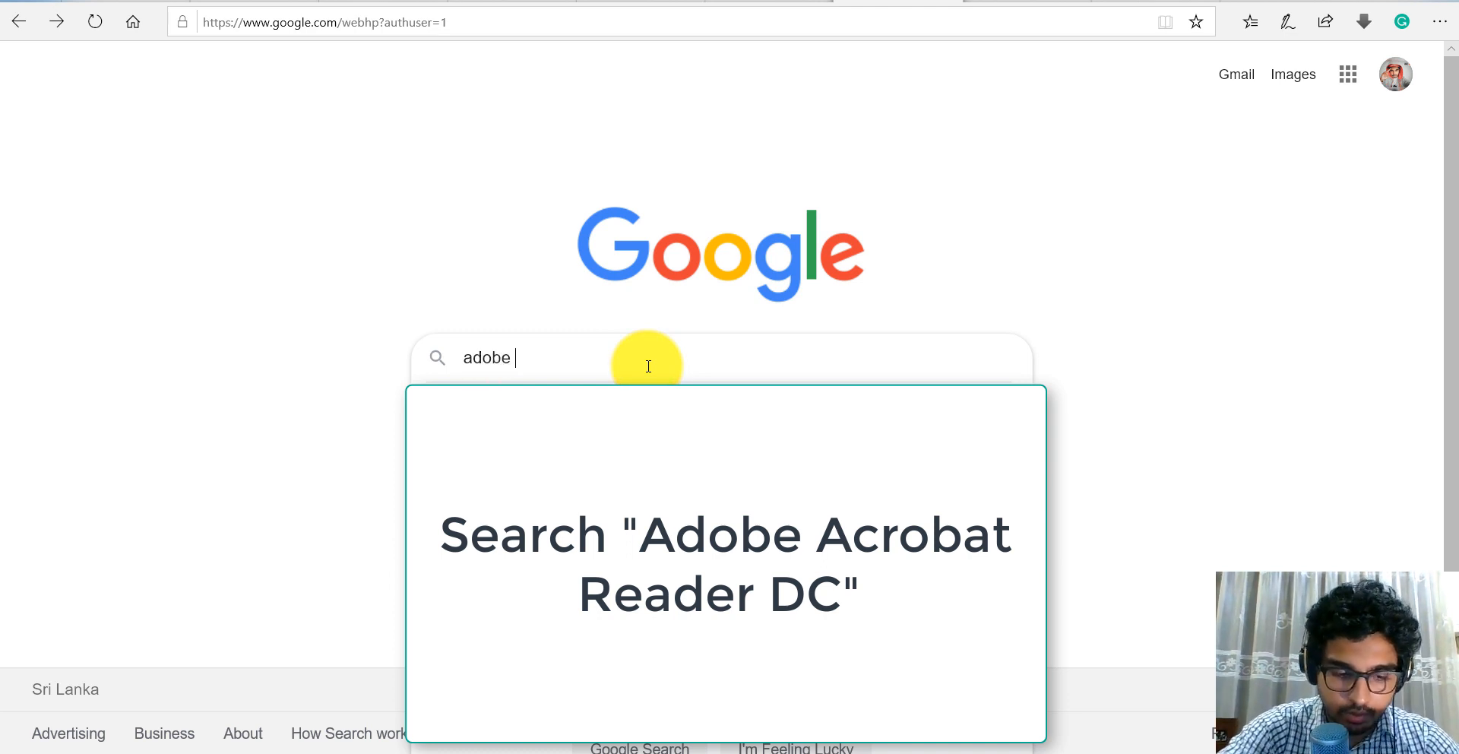
text(acrobat reader)
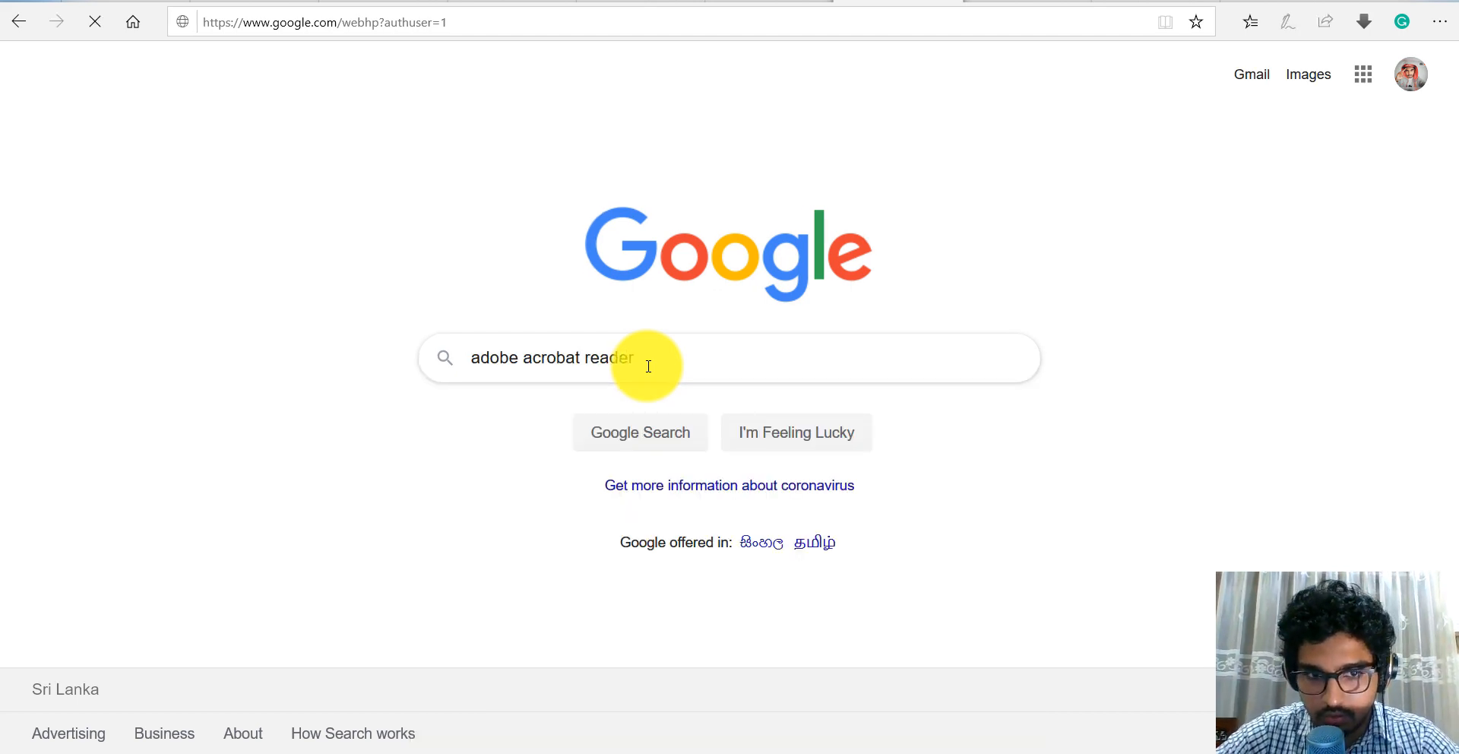
key(Enter)
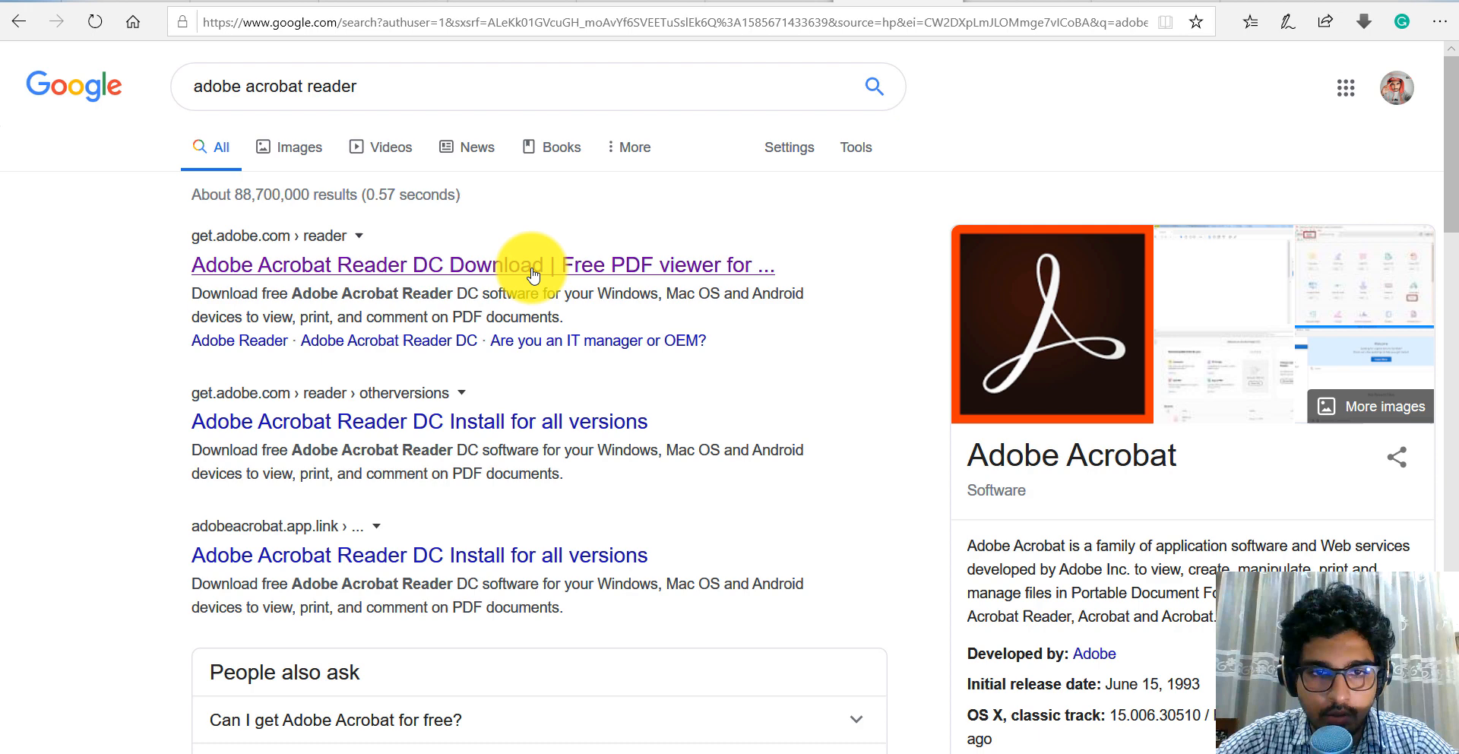
click(530, 269)
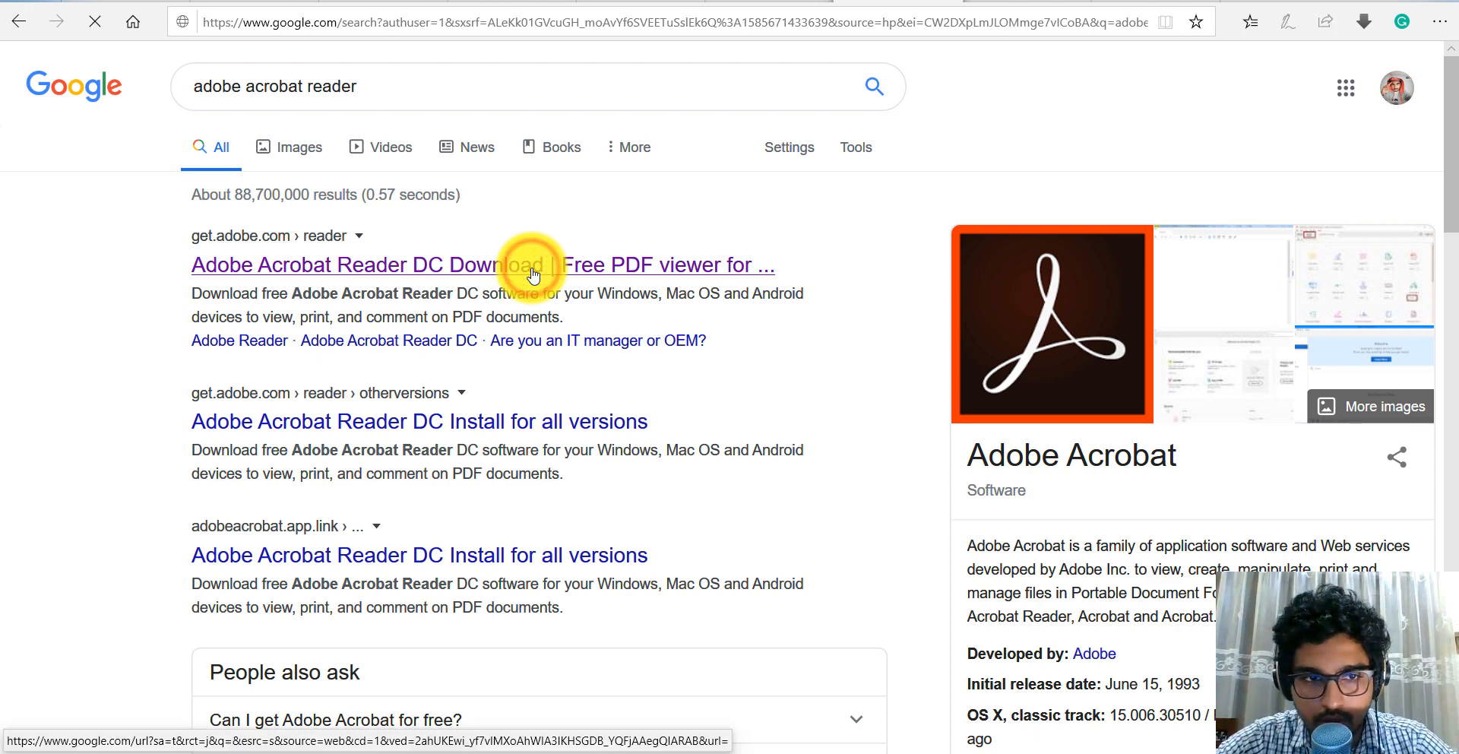
click(532, 264)
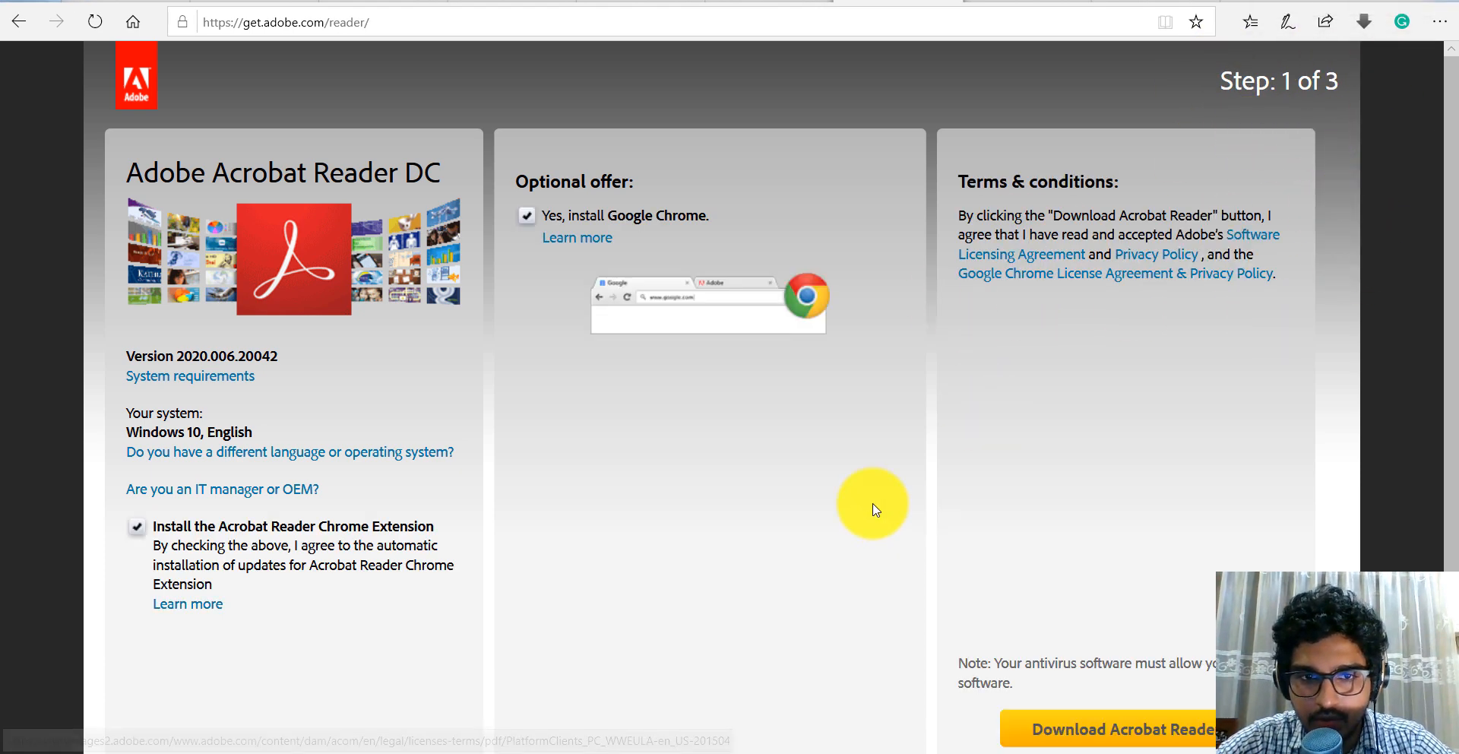
Start the Acrobat Reader DC download, then cancel the installer prompt
scroll(down, 3)
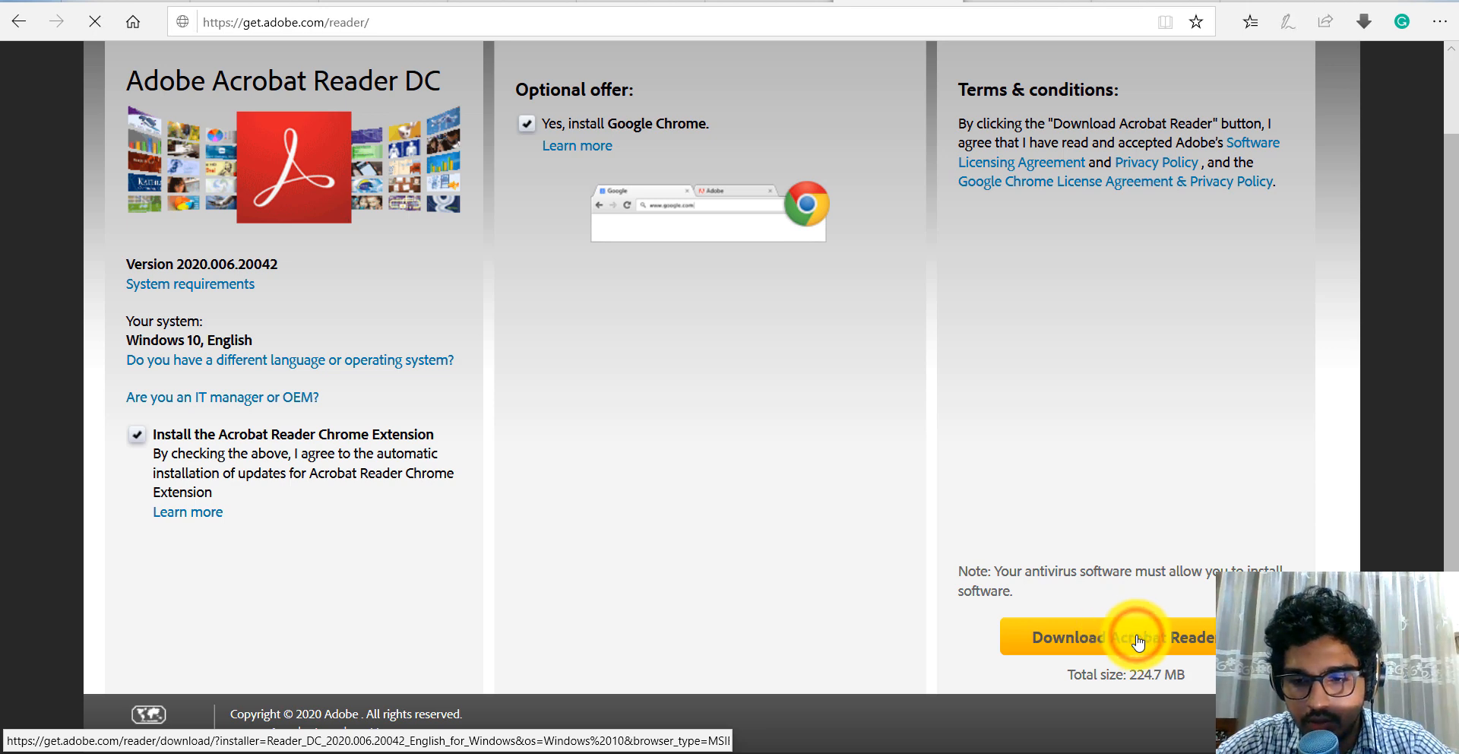
click(1138, 637)
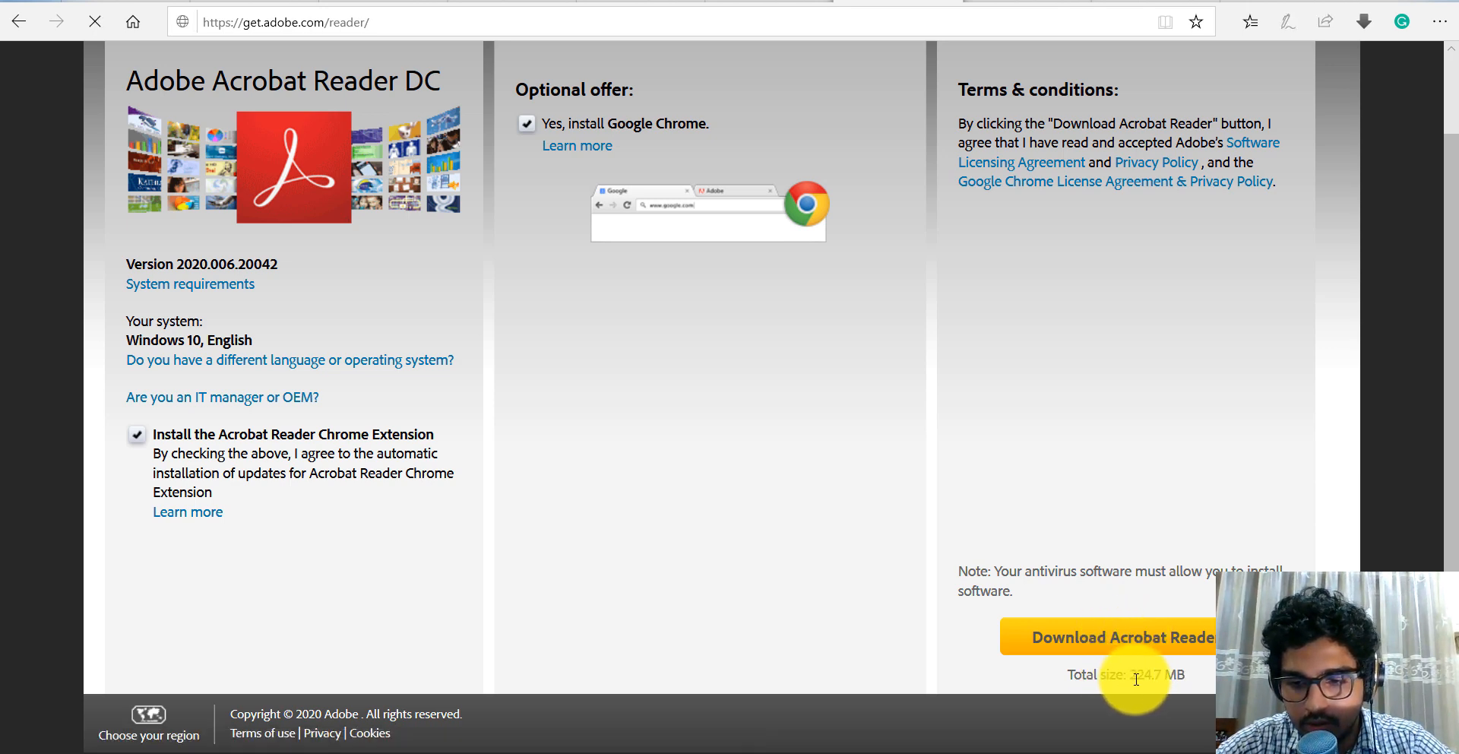
click(1125, 635)
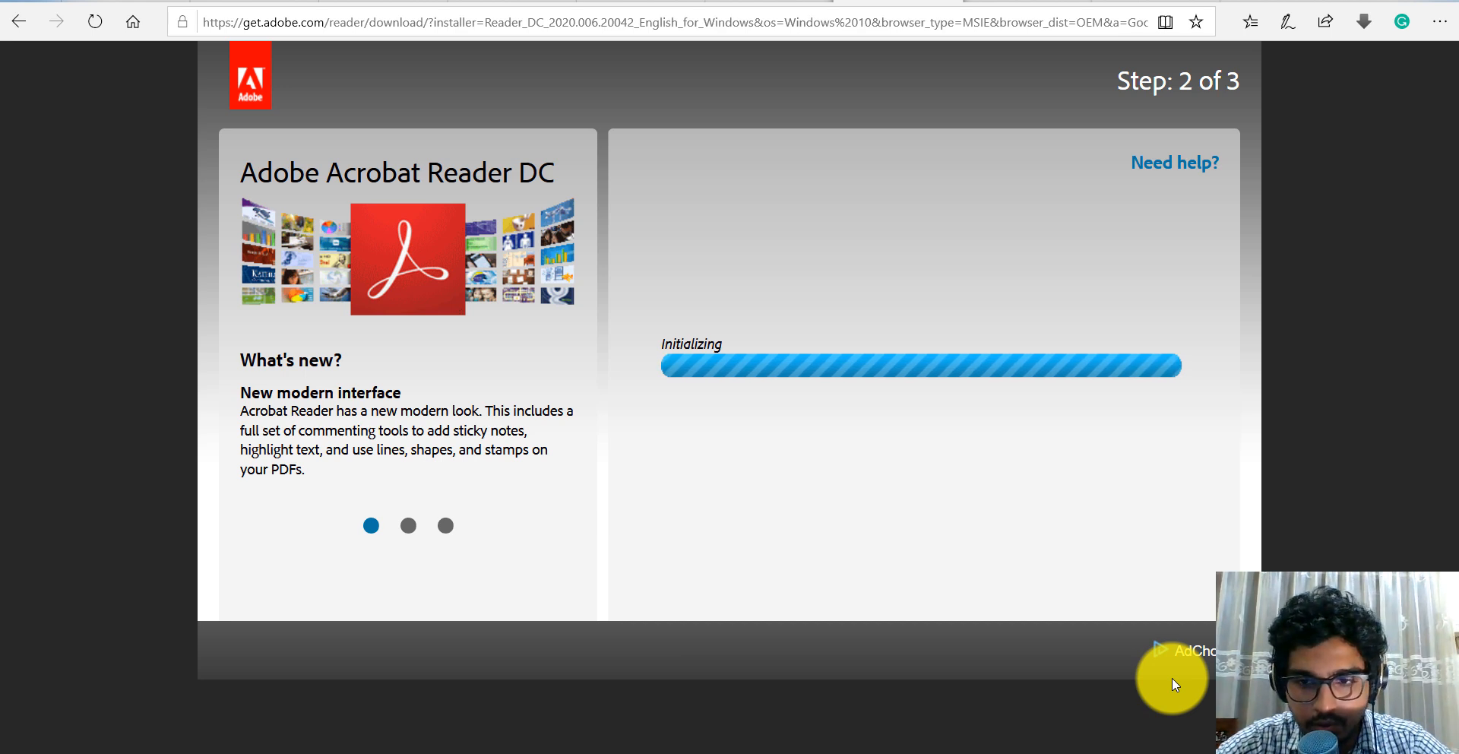
mouse_move(921, 446)
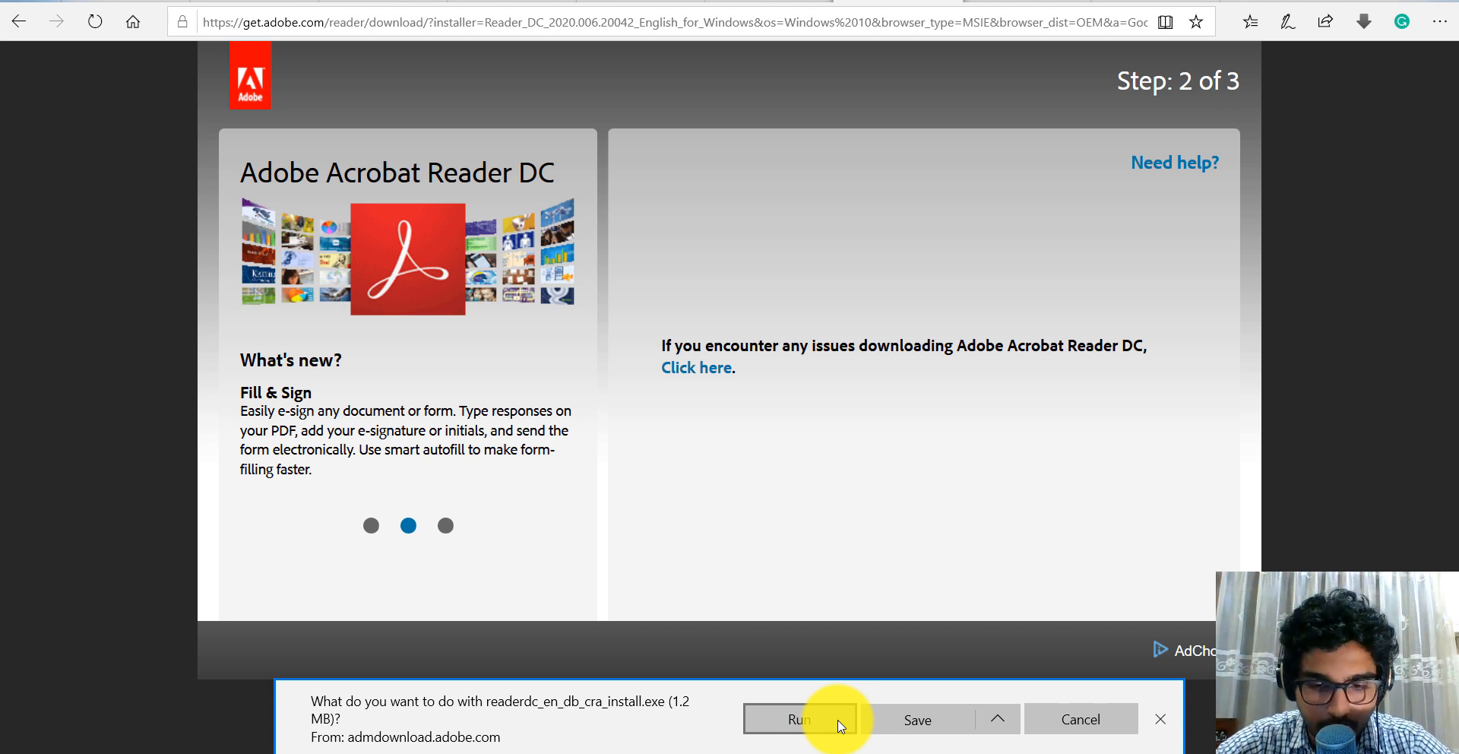
mouse_move(1009, 735)
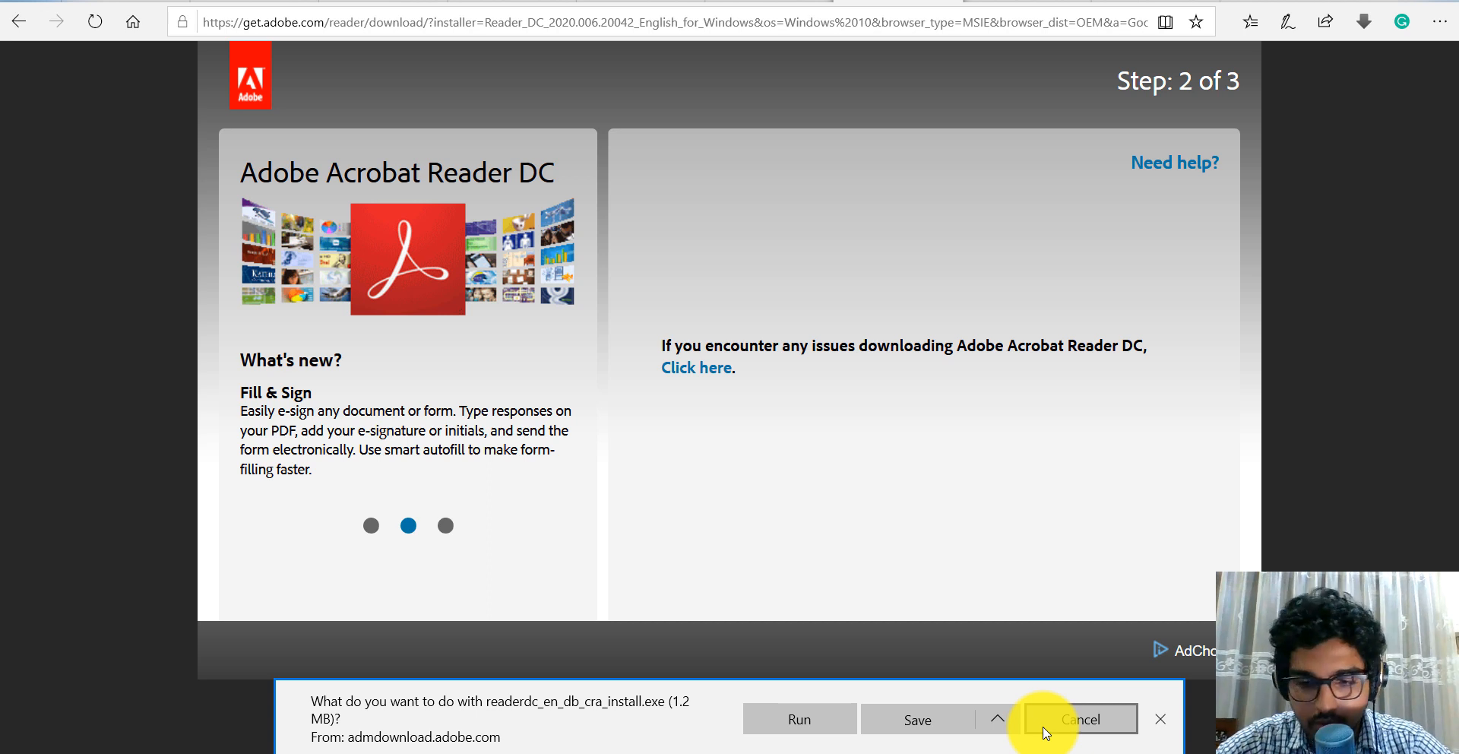
click(1080, 719)
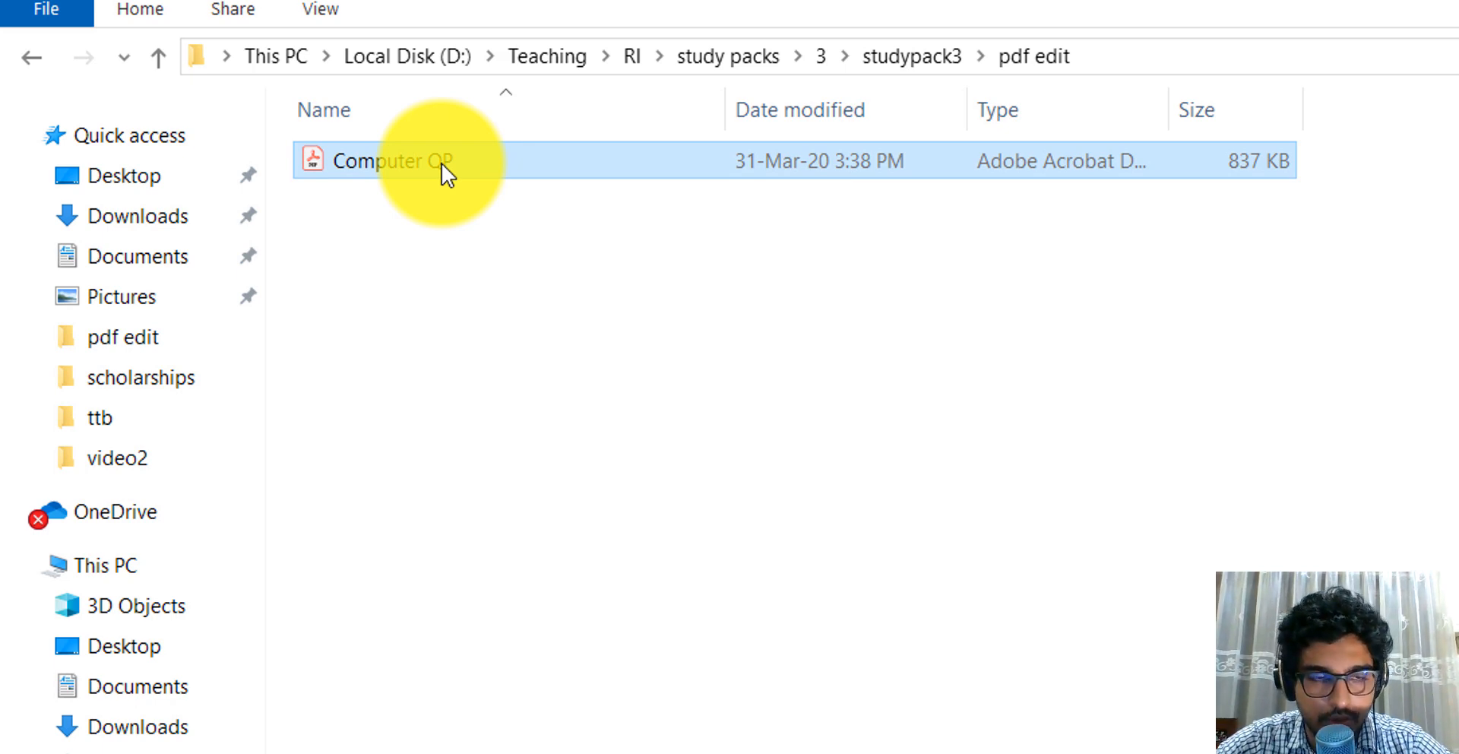
Reopen Computer QP.pdf, scroll to page 2, and launch Fill & Sign
double_click(394, 160)
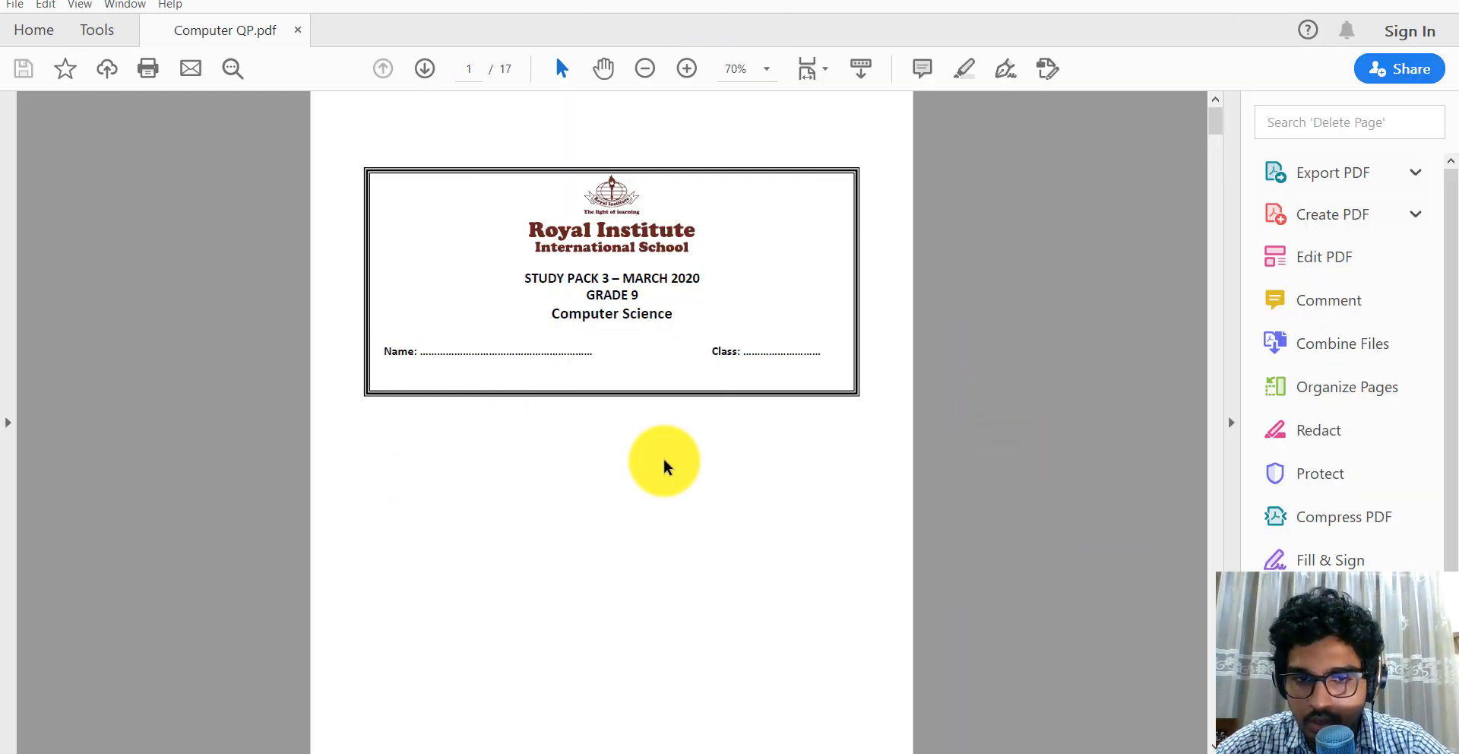
scroll(down, 3)
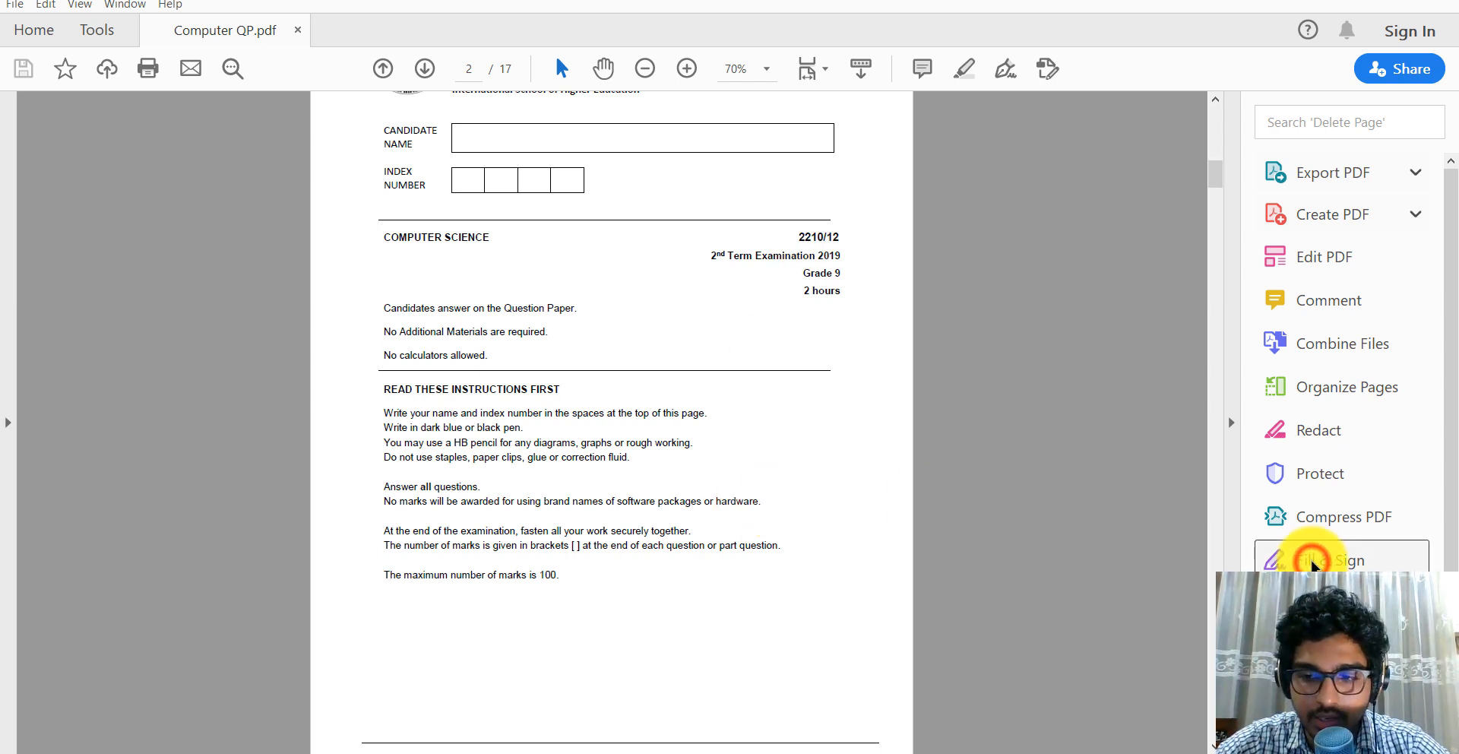
click(1313, 559)
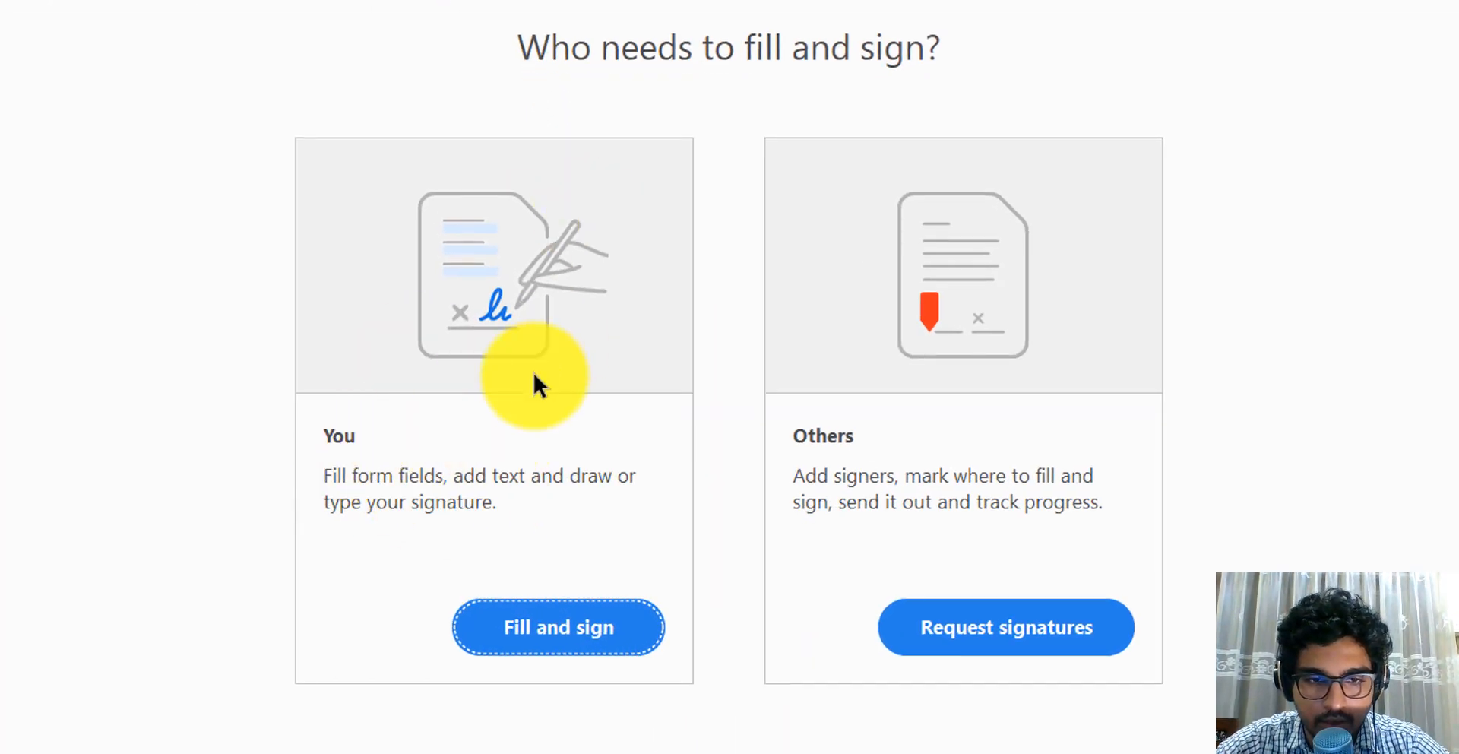
Fill the paper yourself, adding trial text 'hgkhkjhjh' and 'jhfjfhjgfh' below question (a)
click(535, 648)
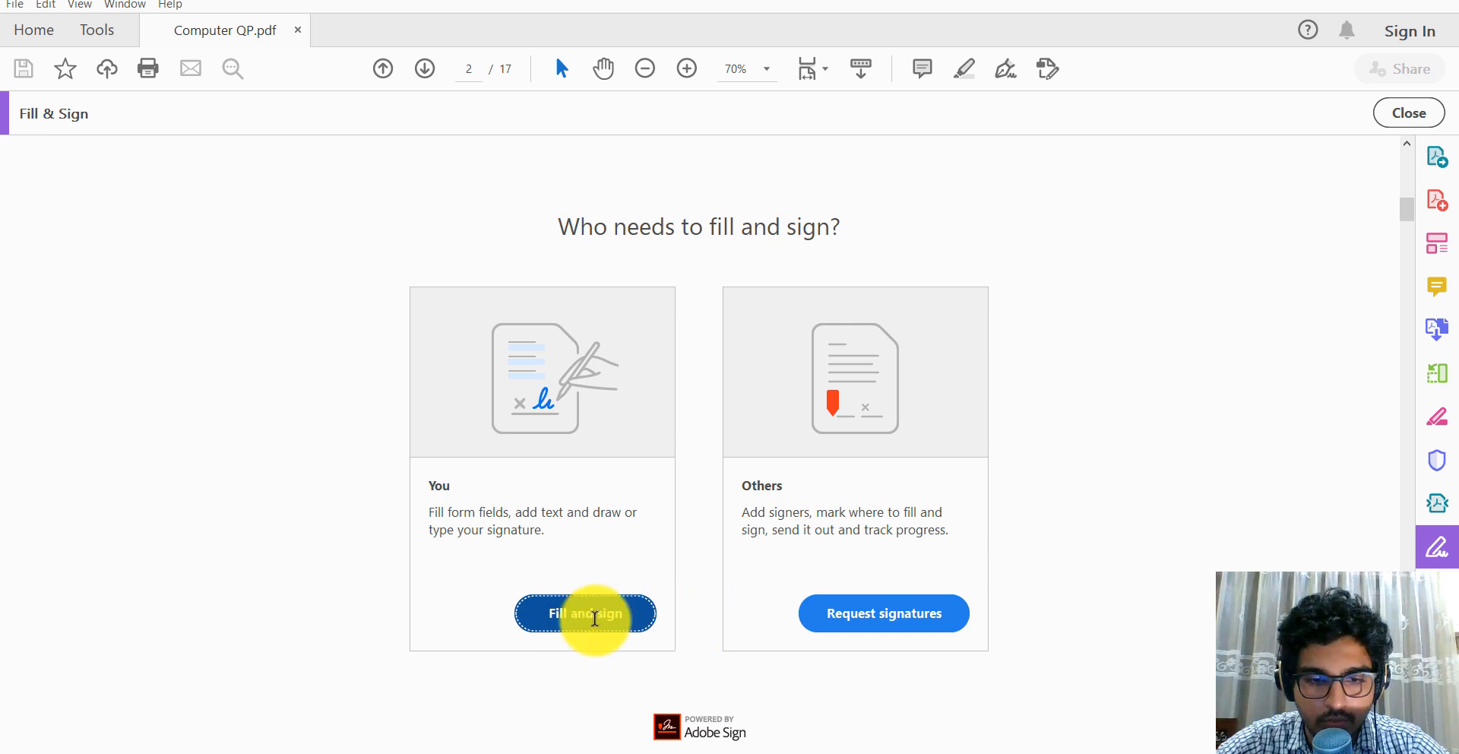
click(585, 612)
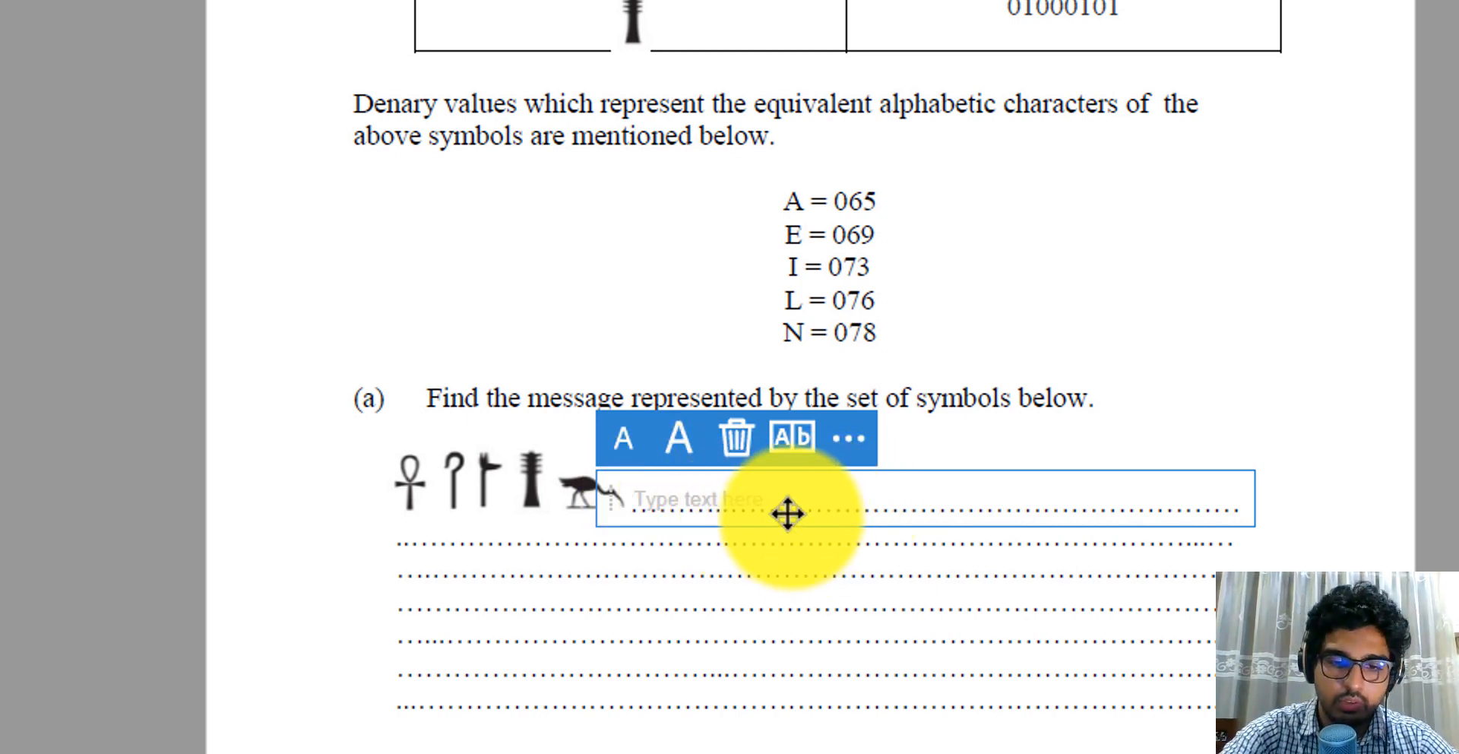
text(hgkhkjhjh)
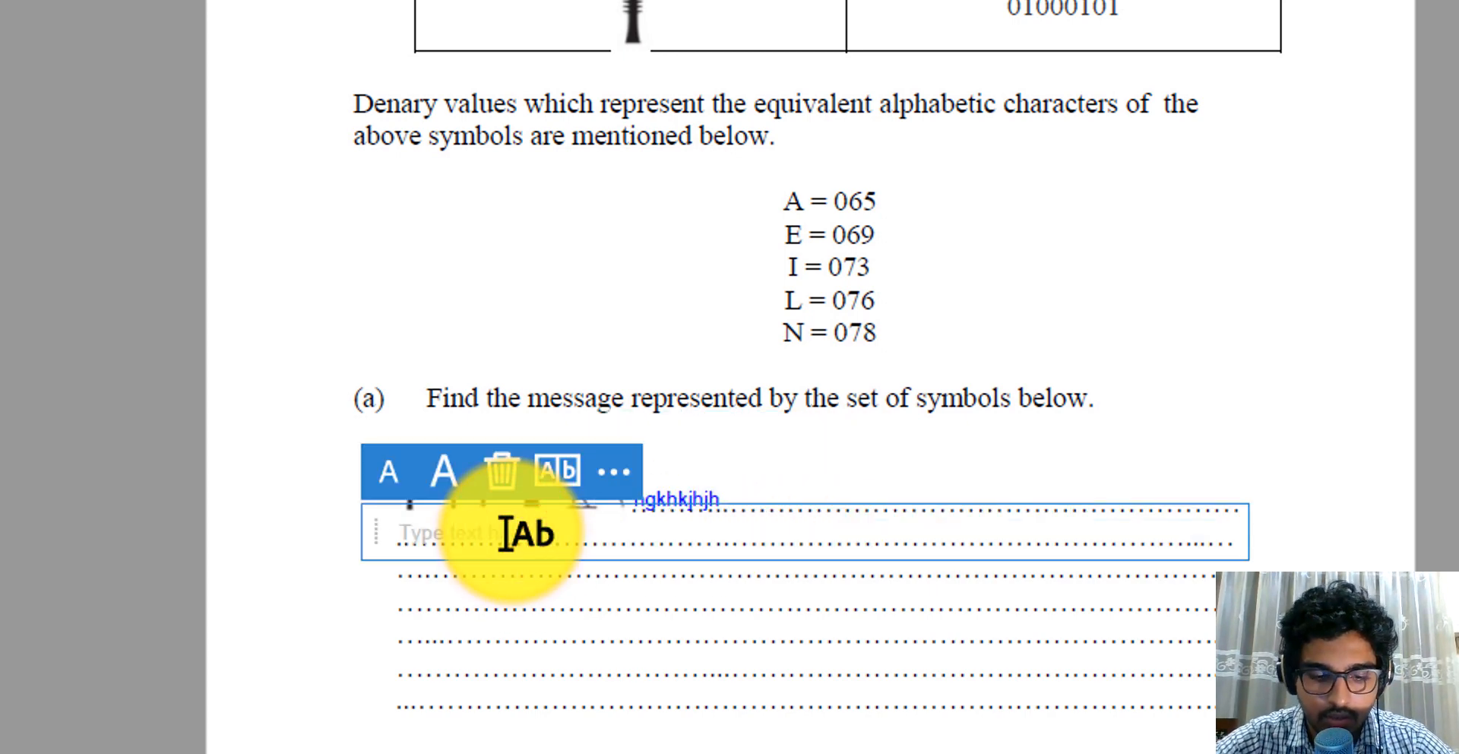
text(jhfjfhjgfh)
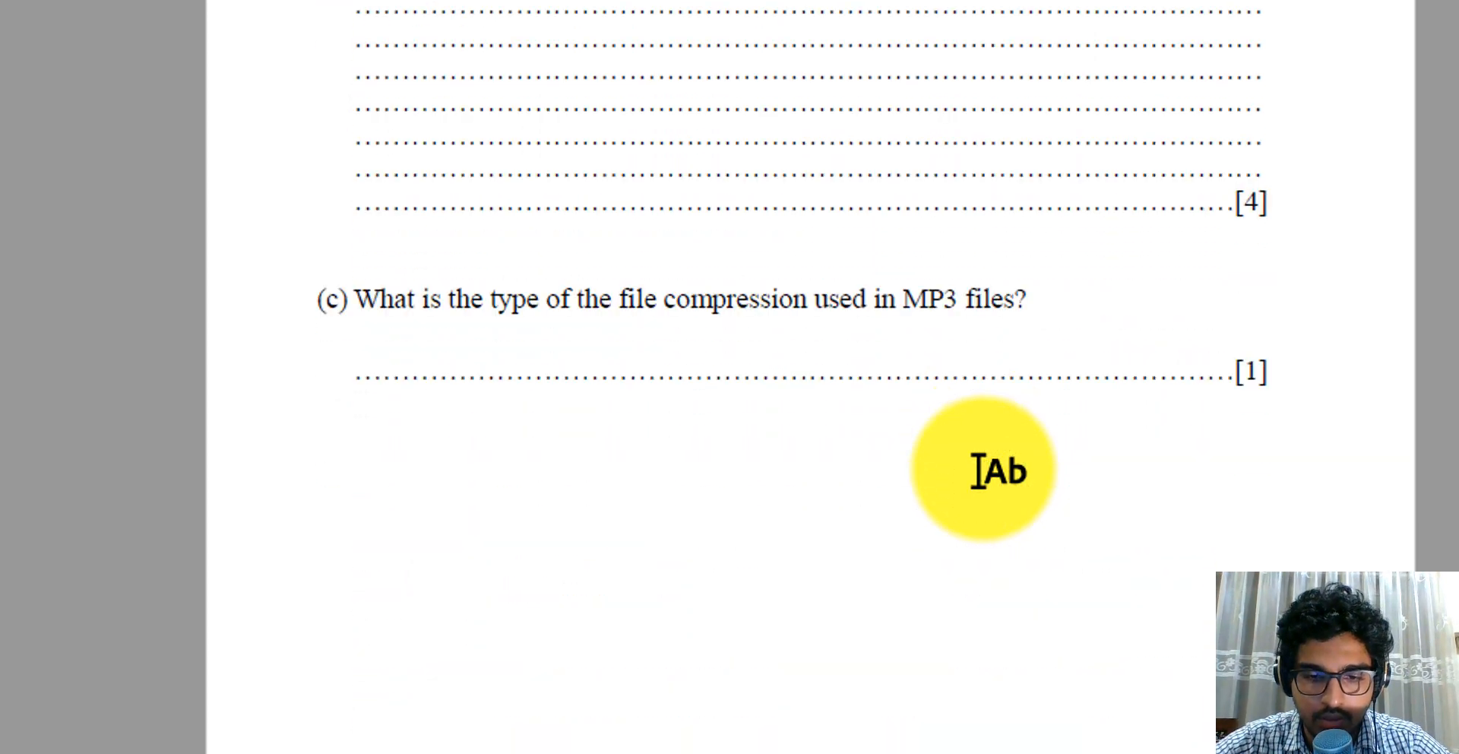
Put a tick in the True column for the first transmission statement
scroll(down, 3)
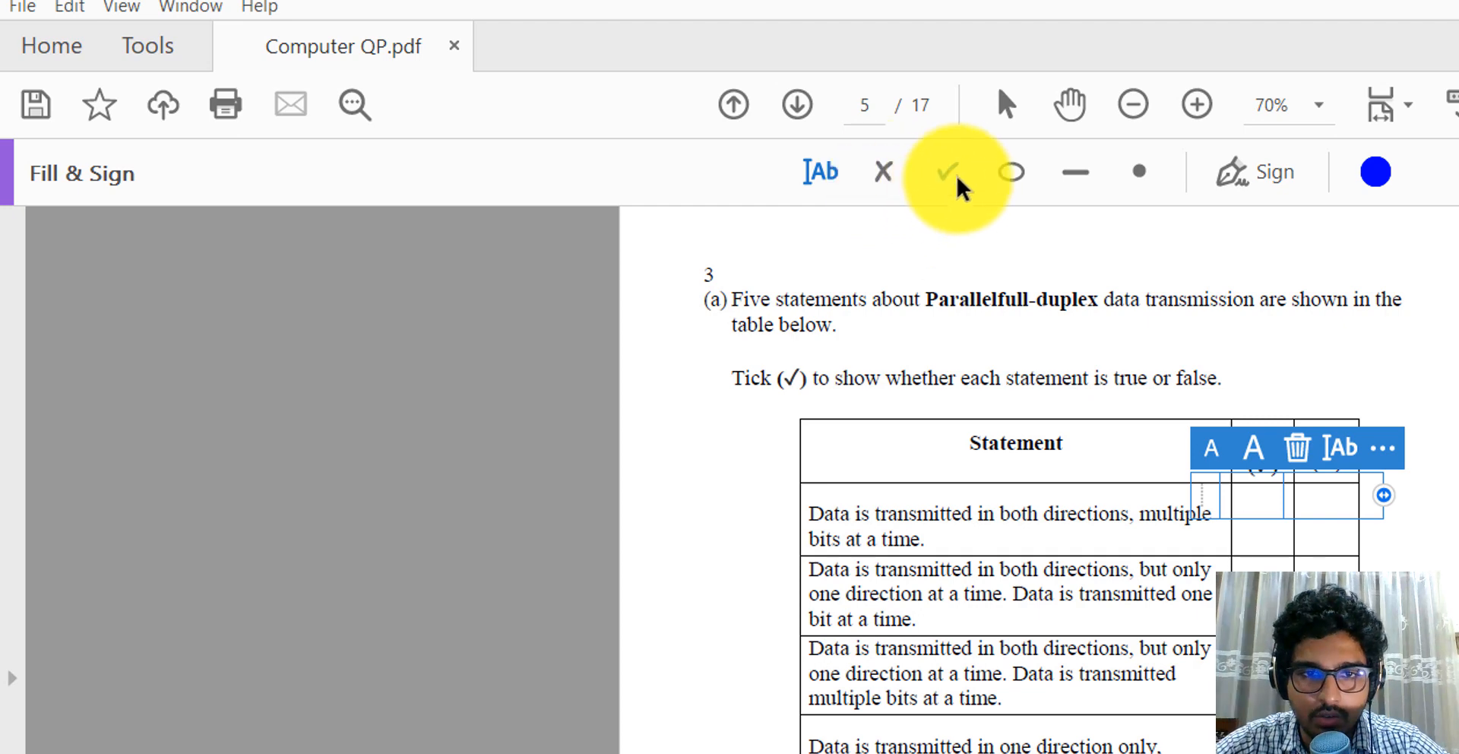
mouse_move(1009, 171)
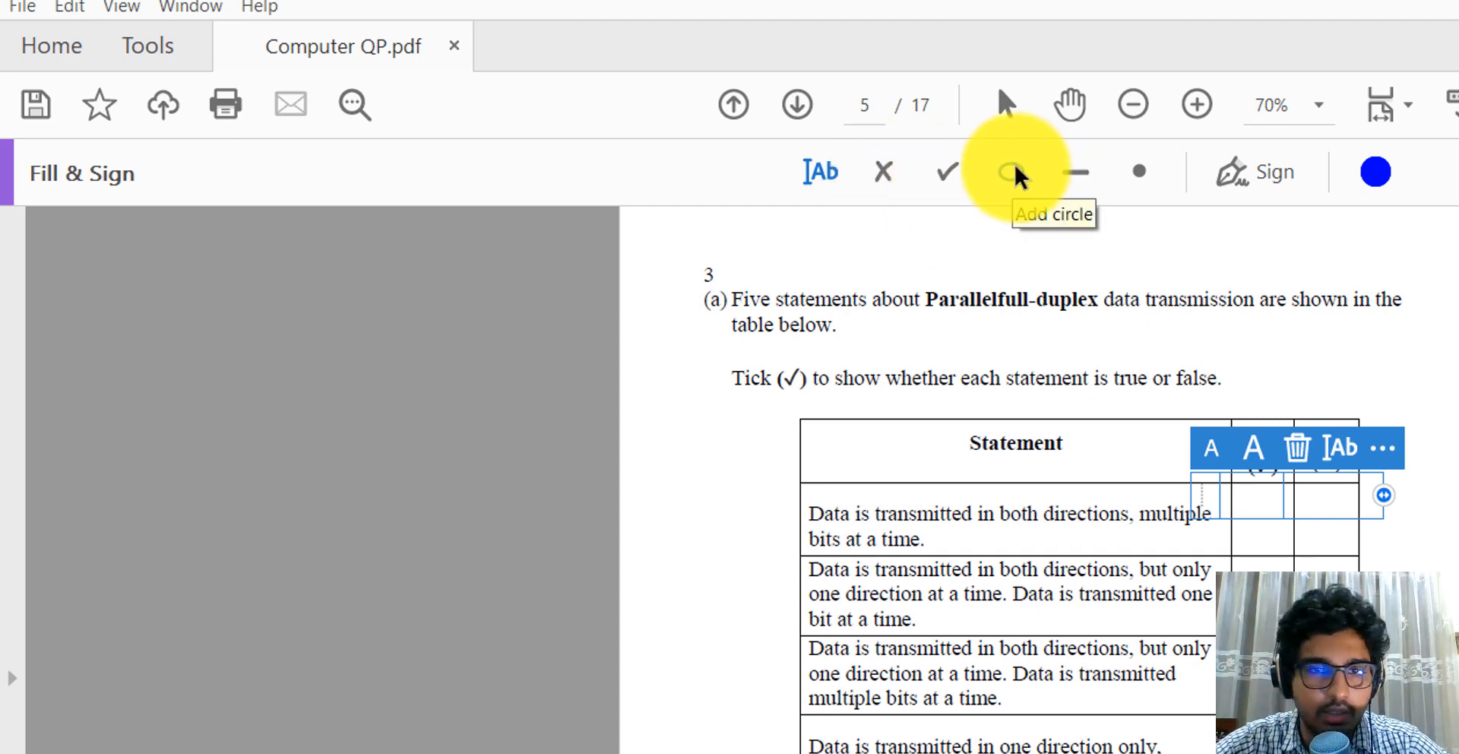
click(945, 172)
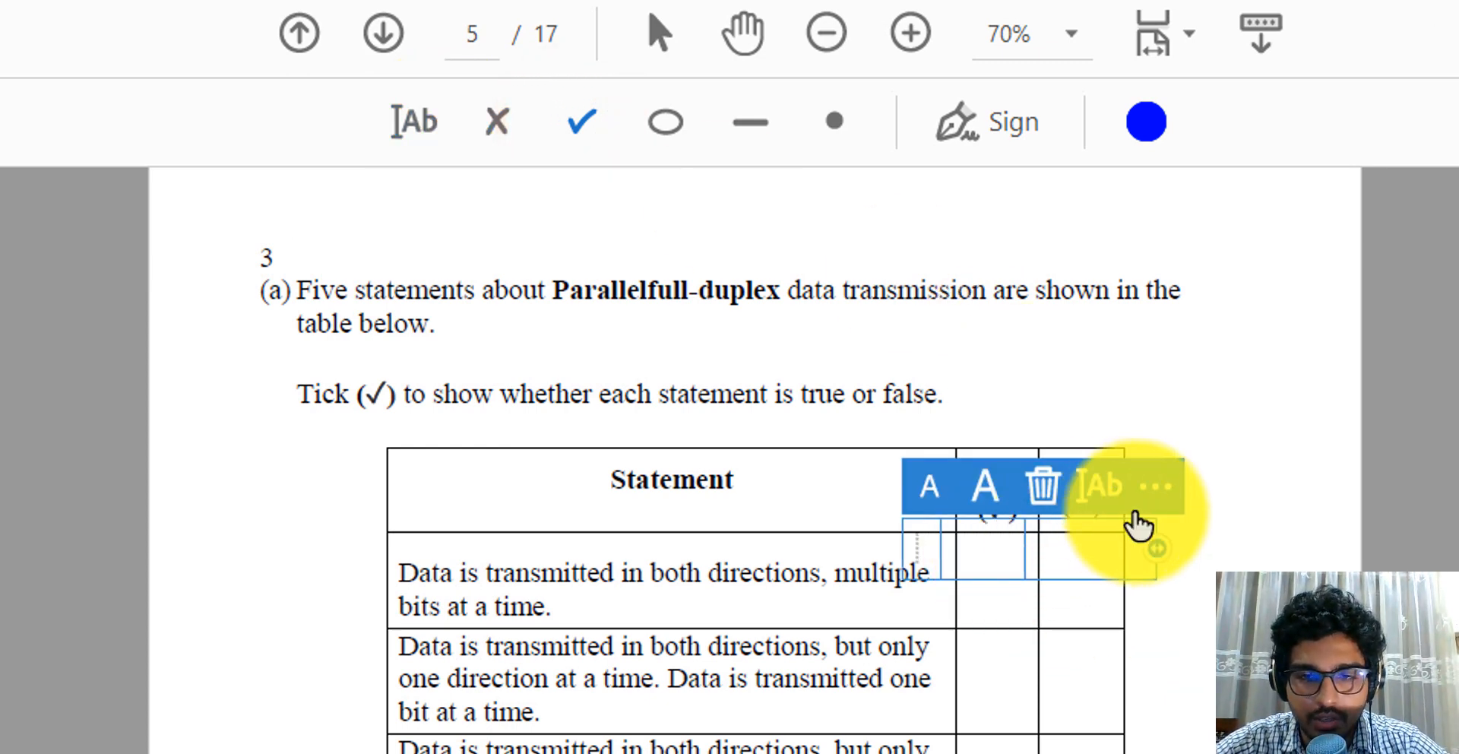
click(1154, 487)
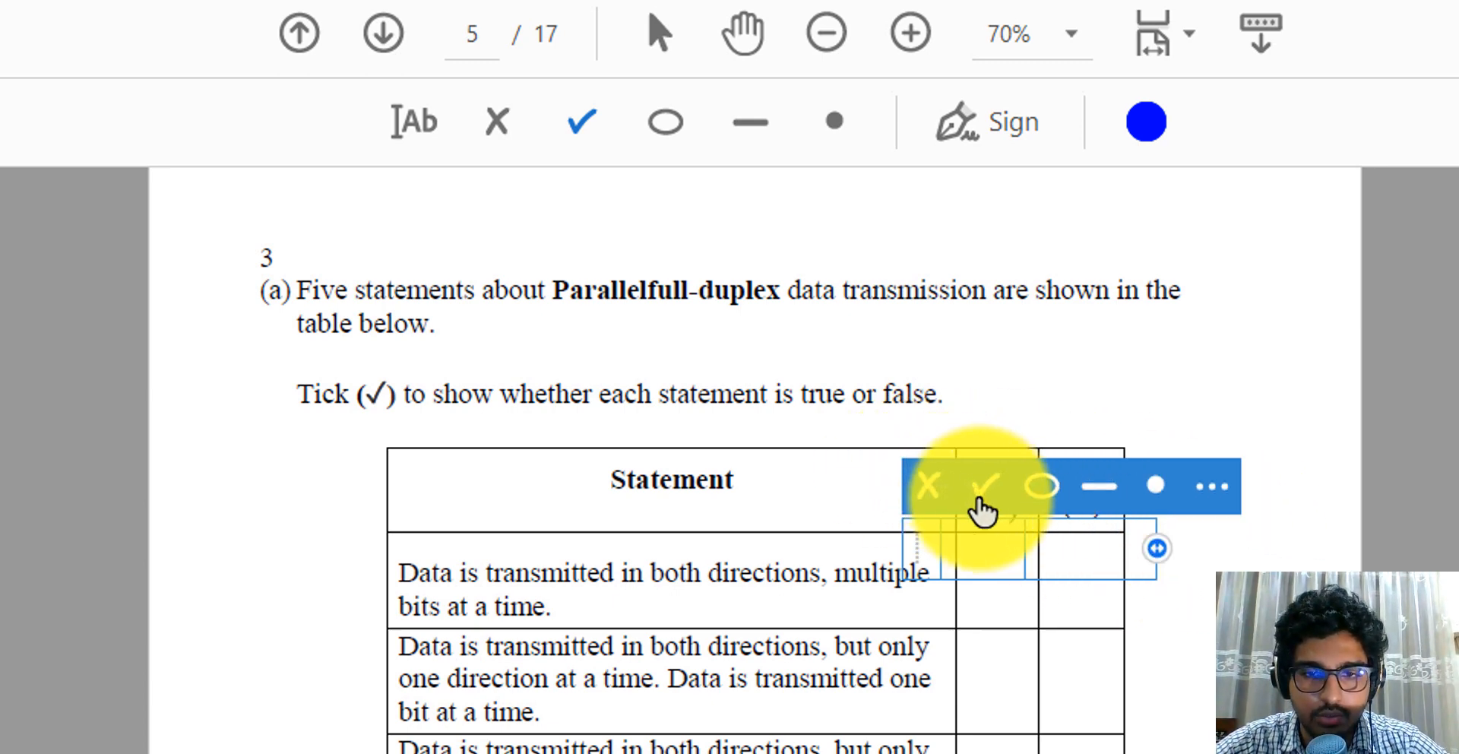
click(986, 486)
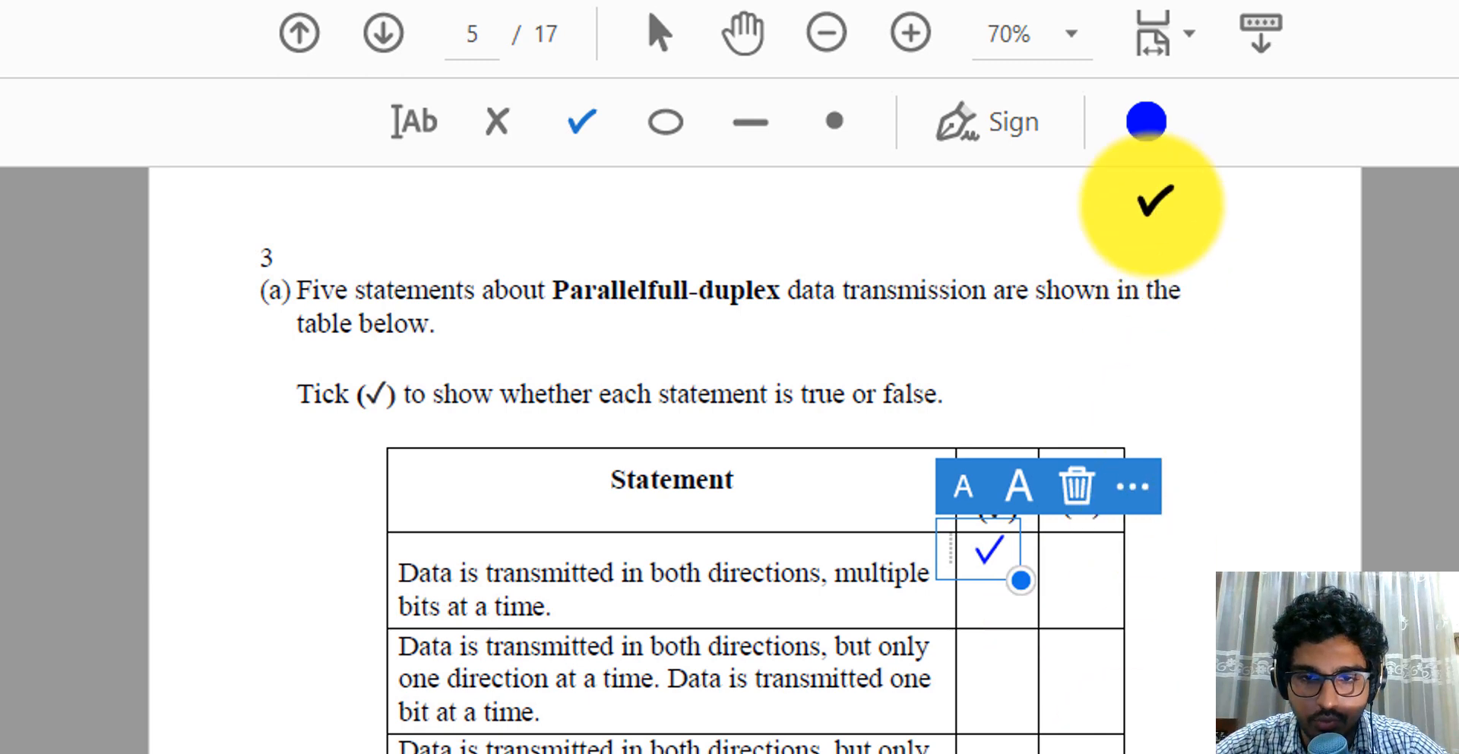
mouse_move(1143, 121)
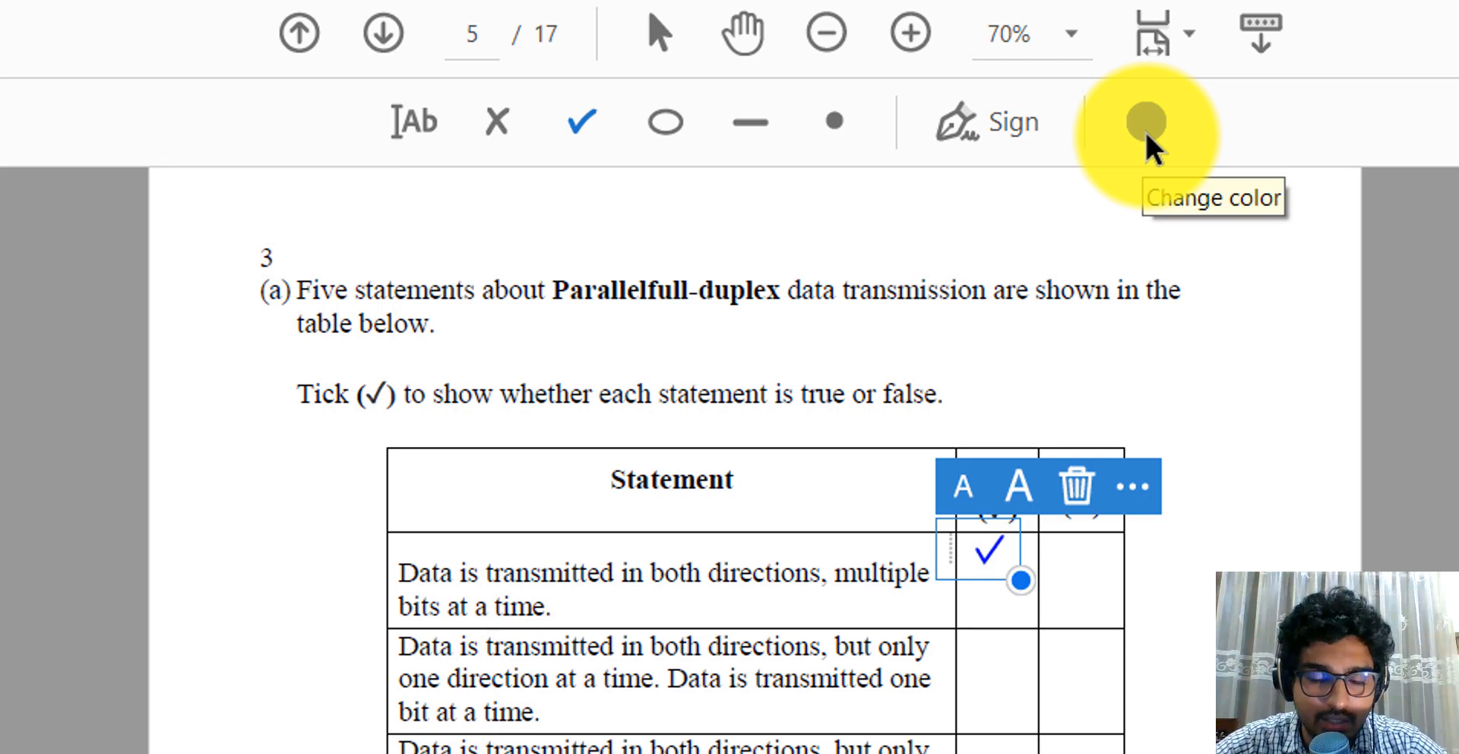
Change the mark colour to blue and cross the third statement's False column
click(1142, 123)
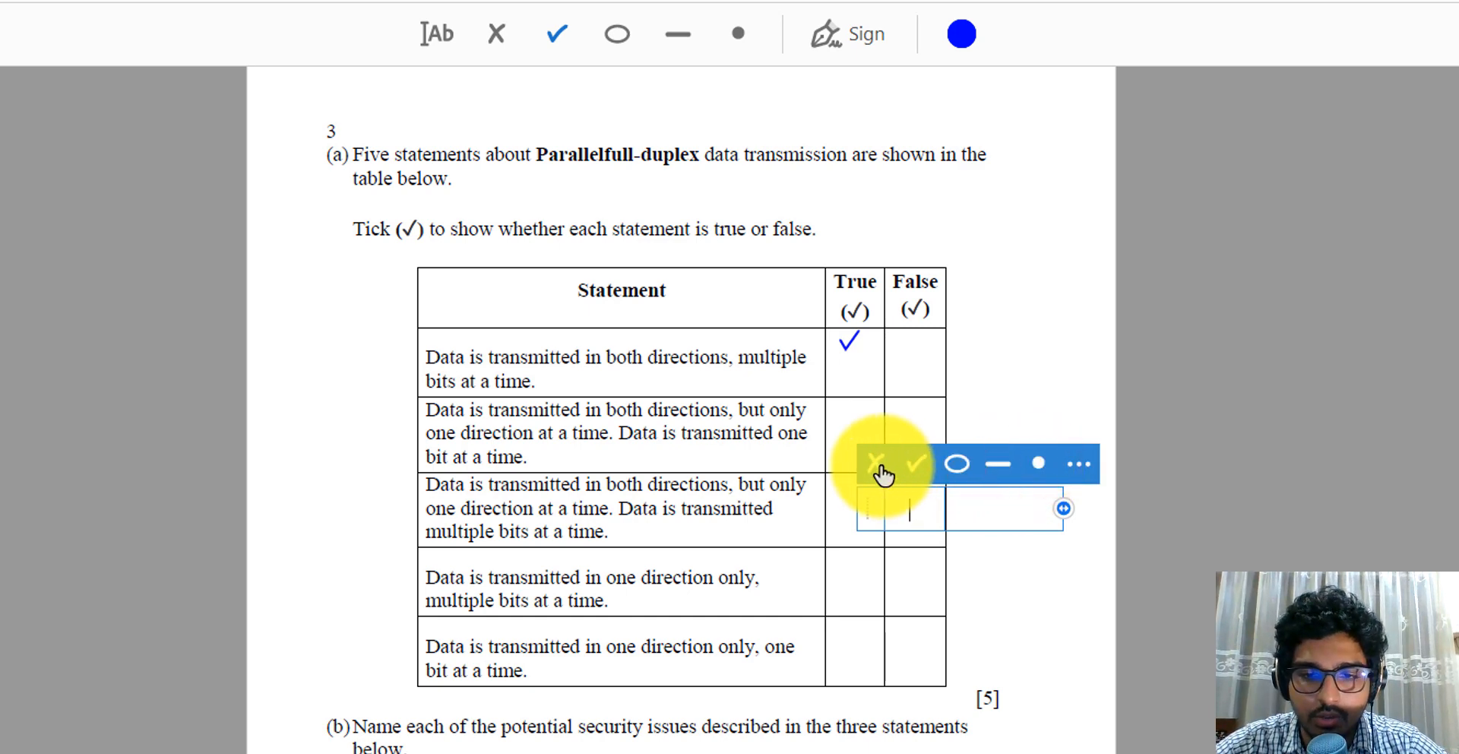
click(877, 463)
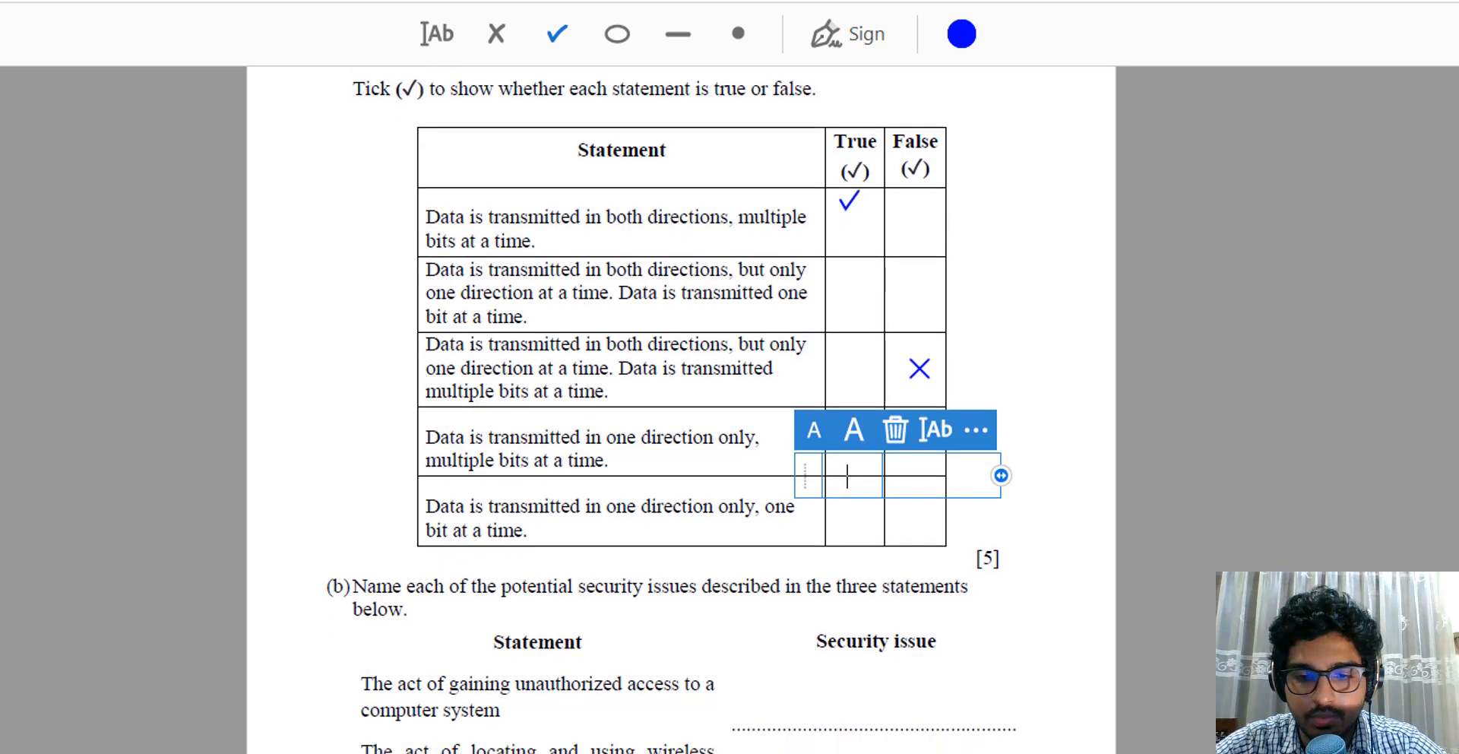
scroll(down, 3)
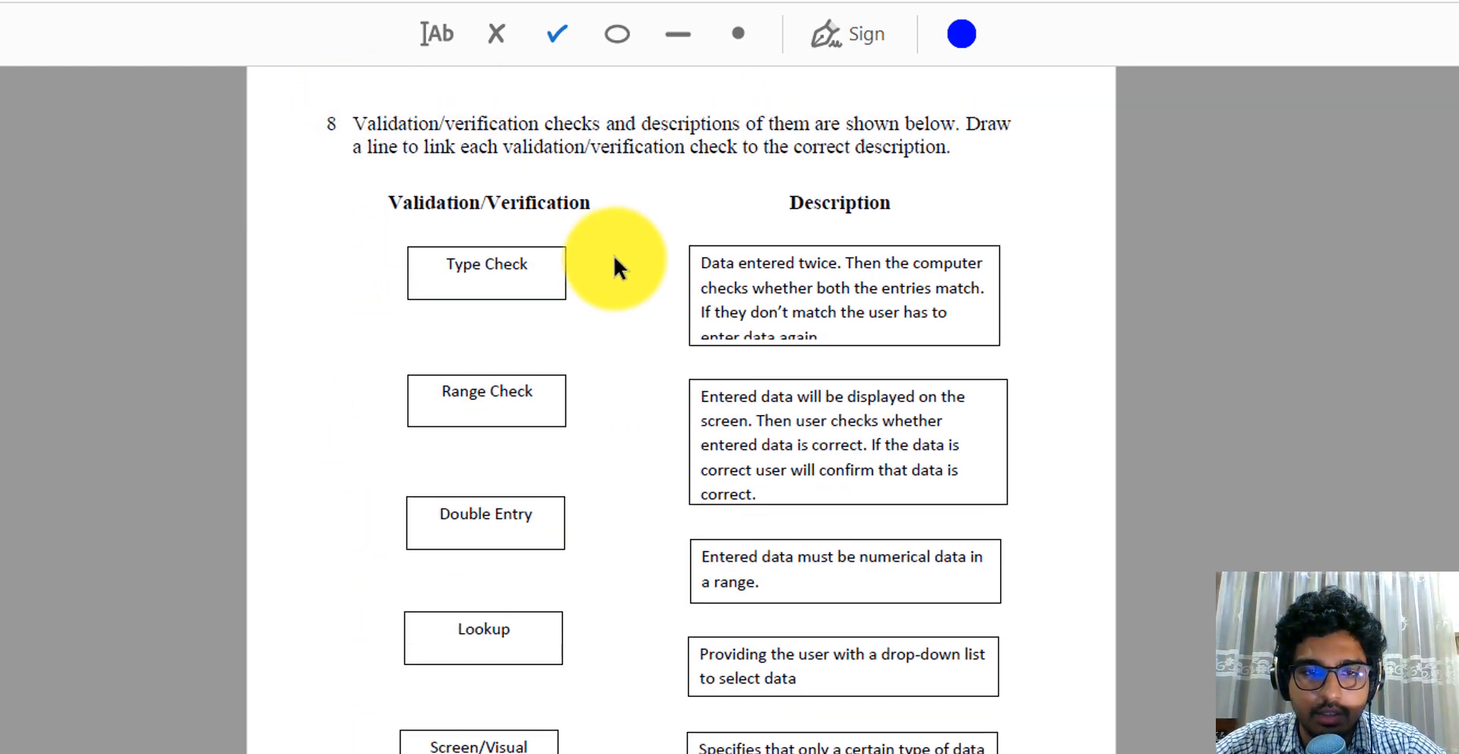
mouse_move(643, 281)
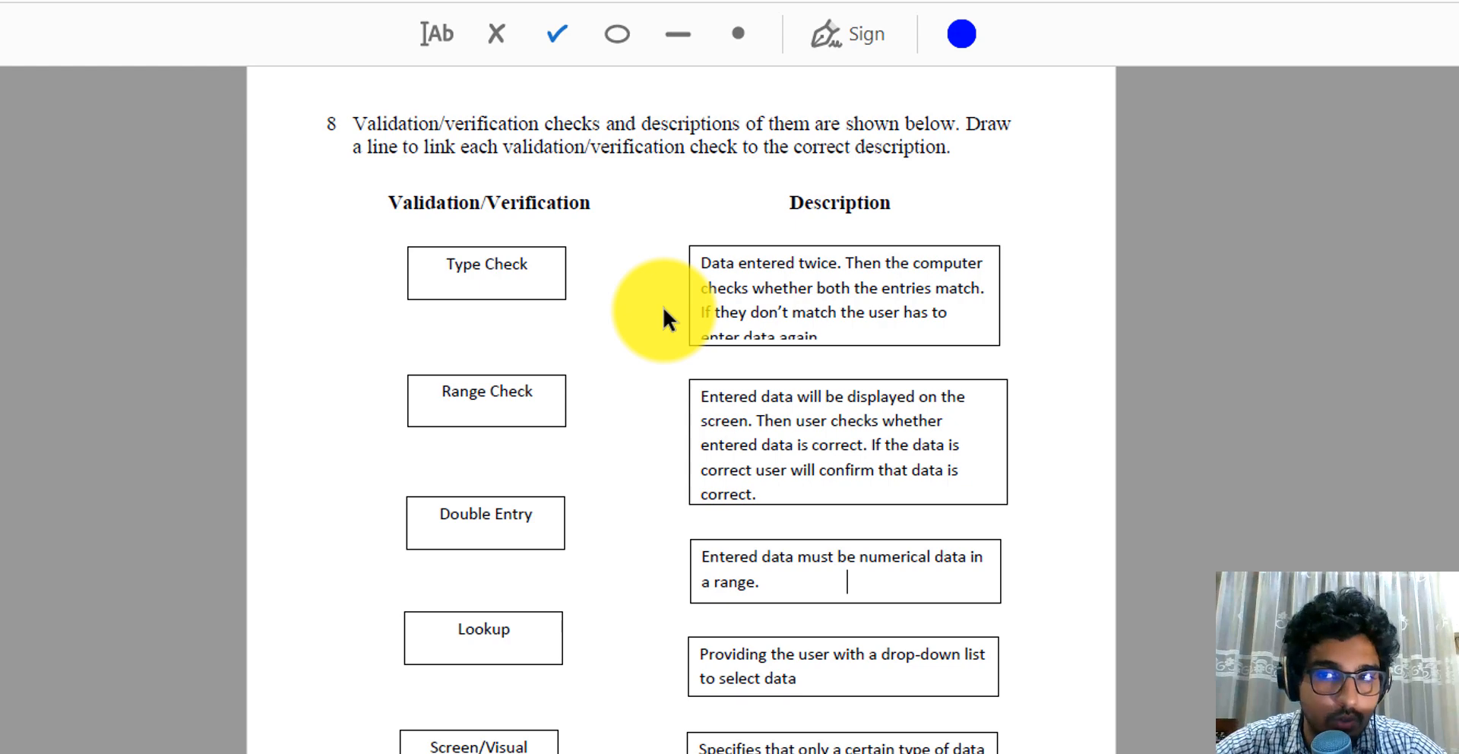
mouse_move(683, 34)
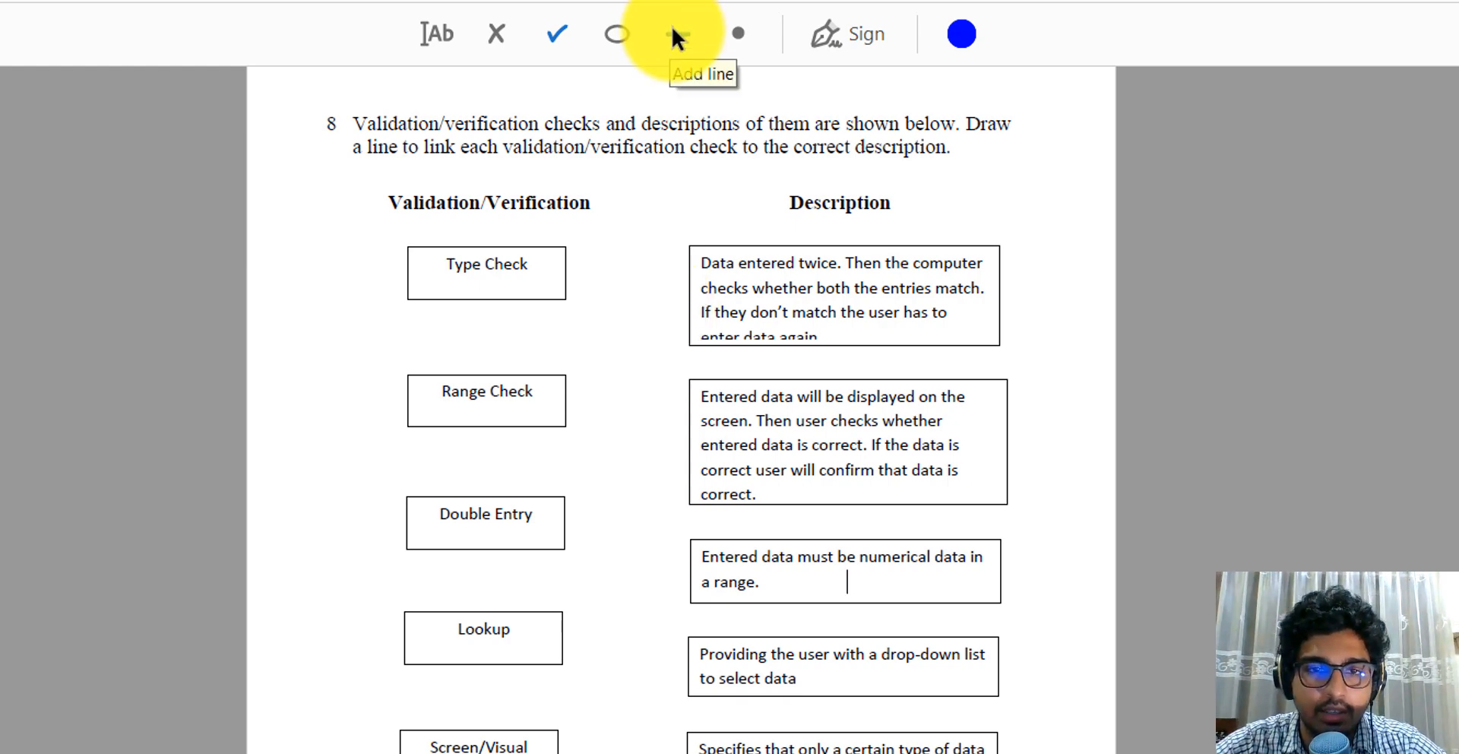
Choose the Add line mark for question 8's matching links
click(683, 35)
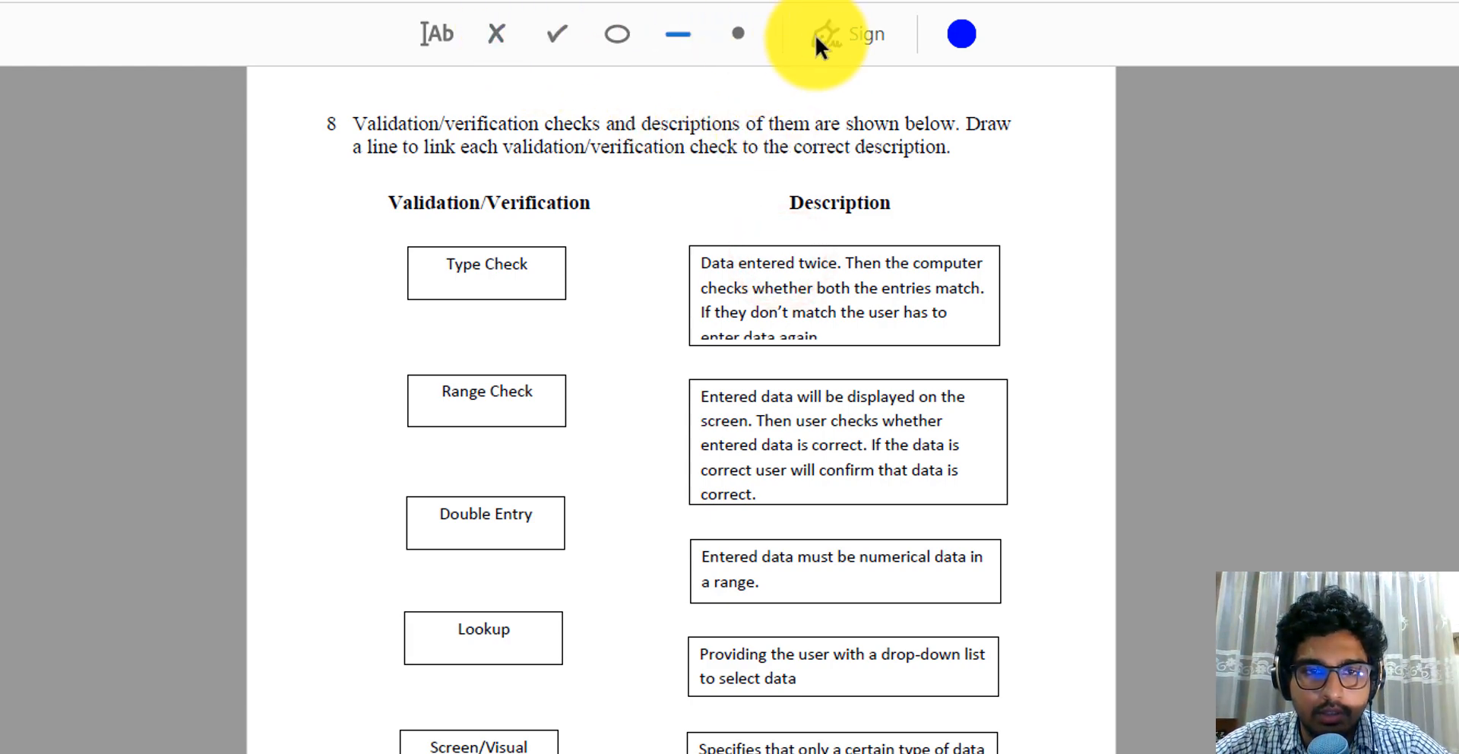
mouse_move(418, 34)
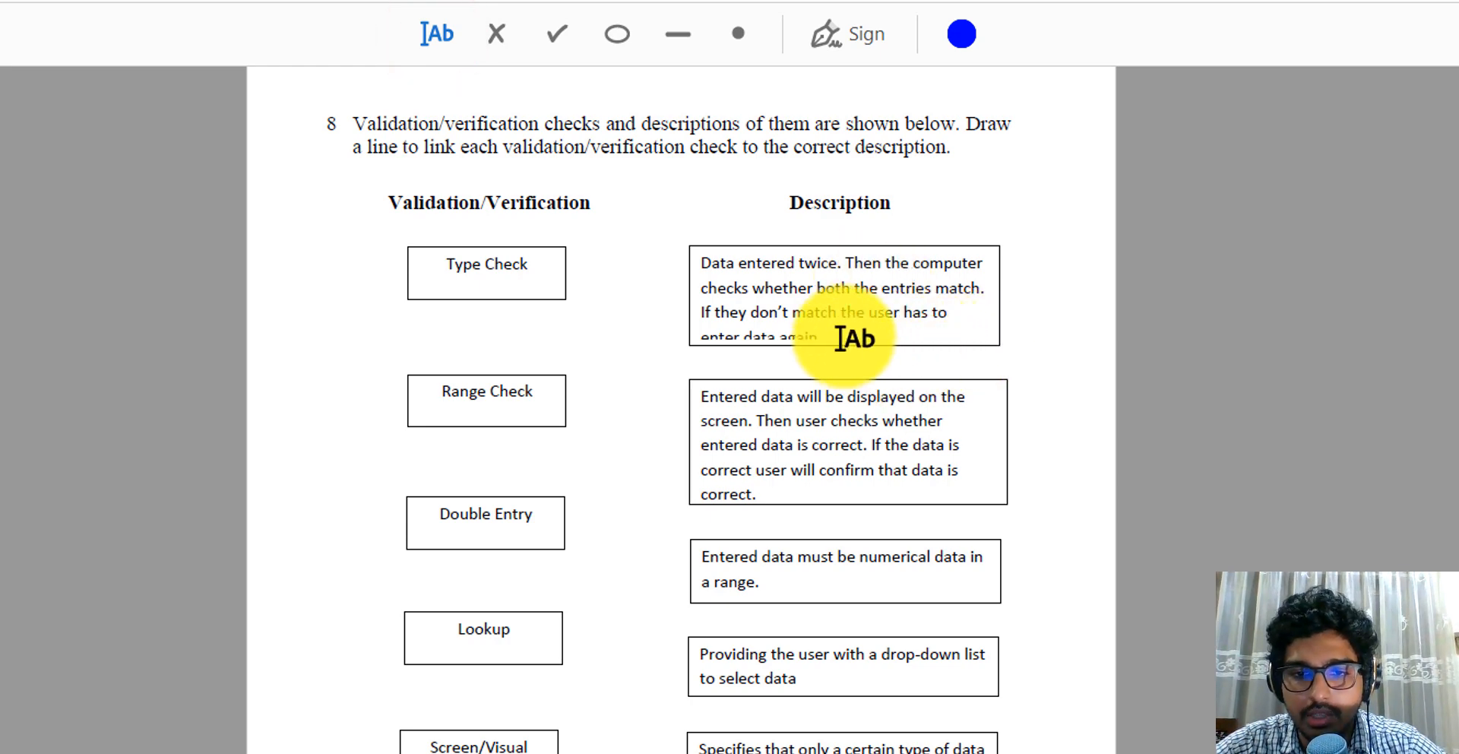
mouse_move(849, 364)
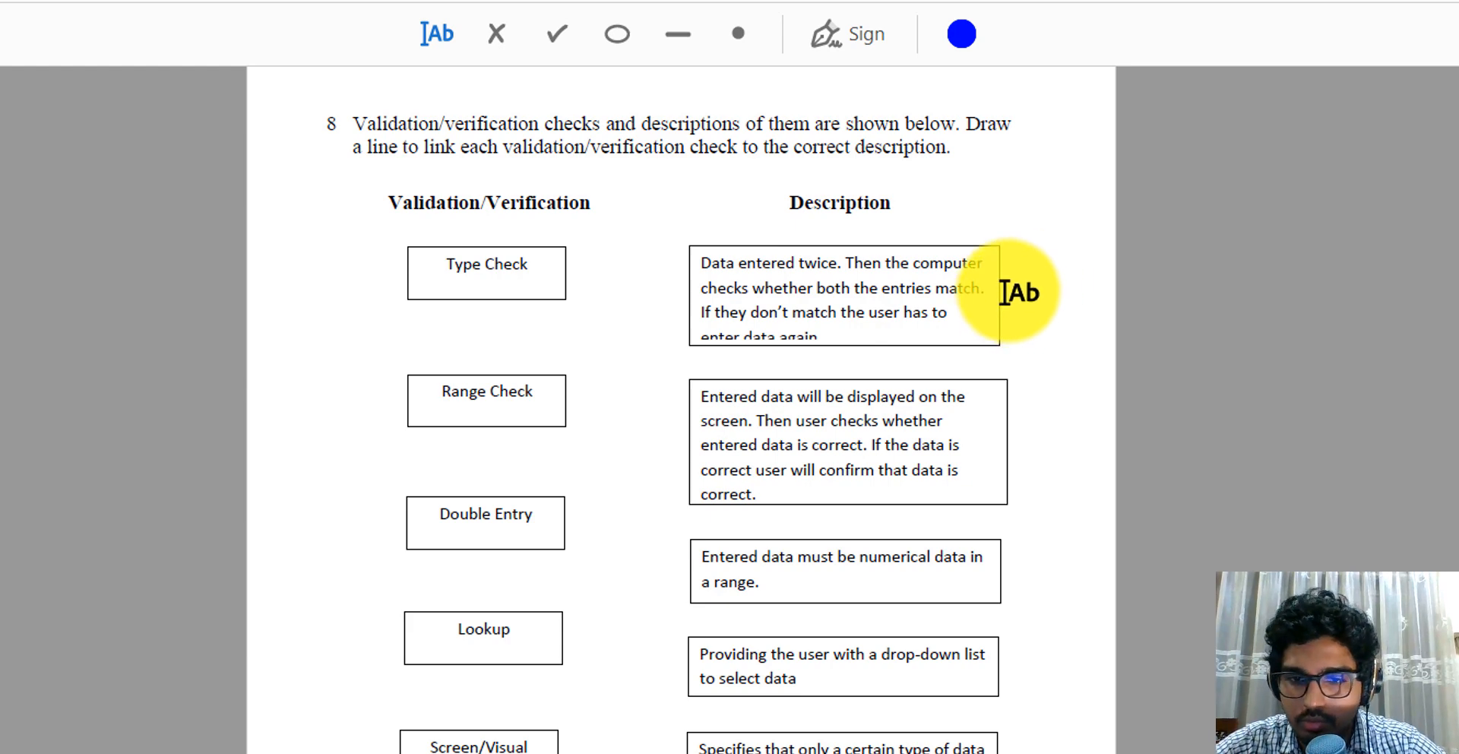
Type 'type check' beside question 8's first description, then scroll to the database question
click(1021, 293)
text(type check)
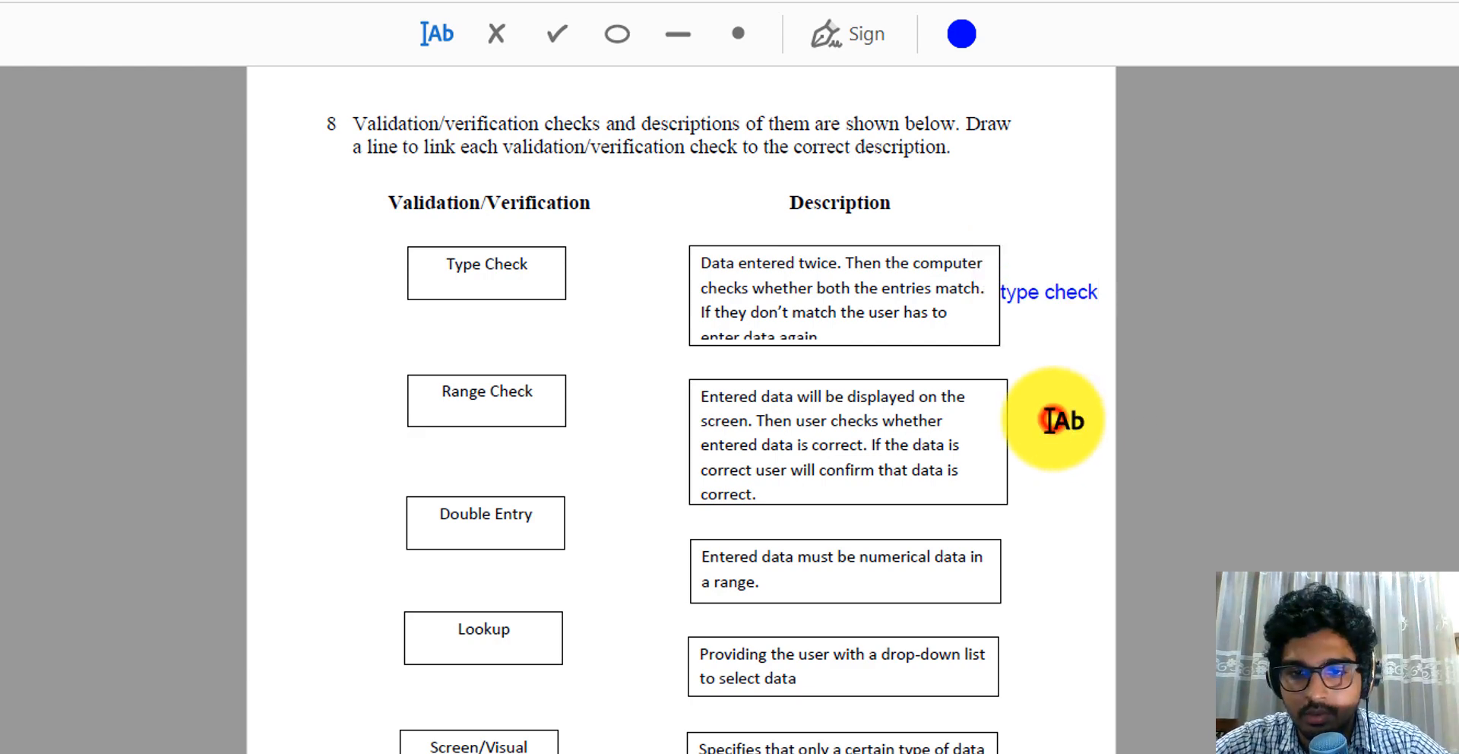
mouse_move(832, 344)
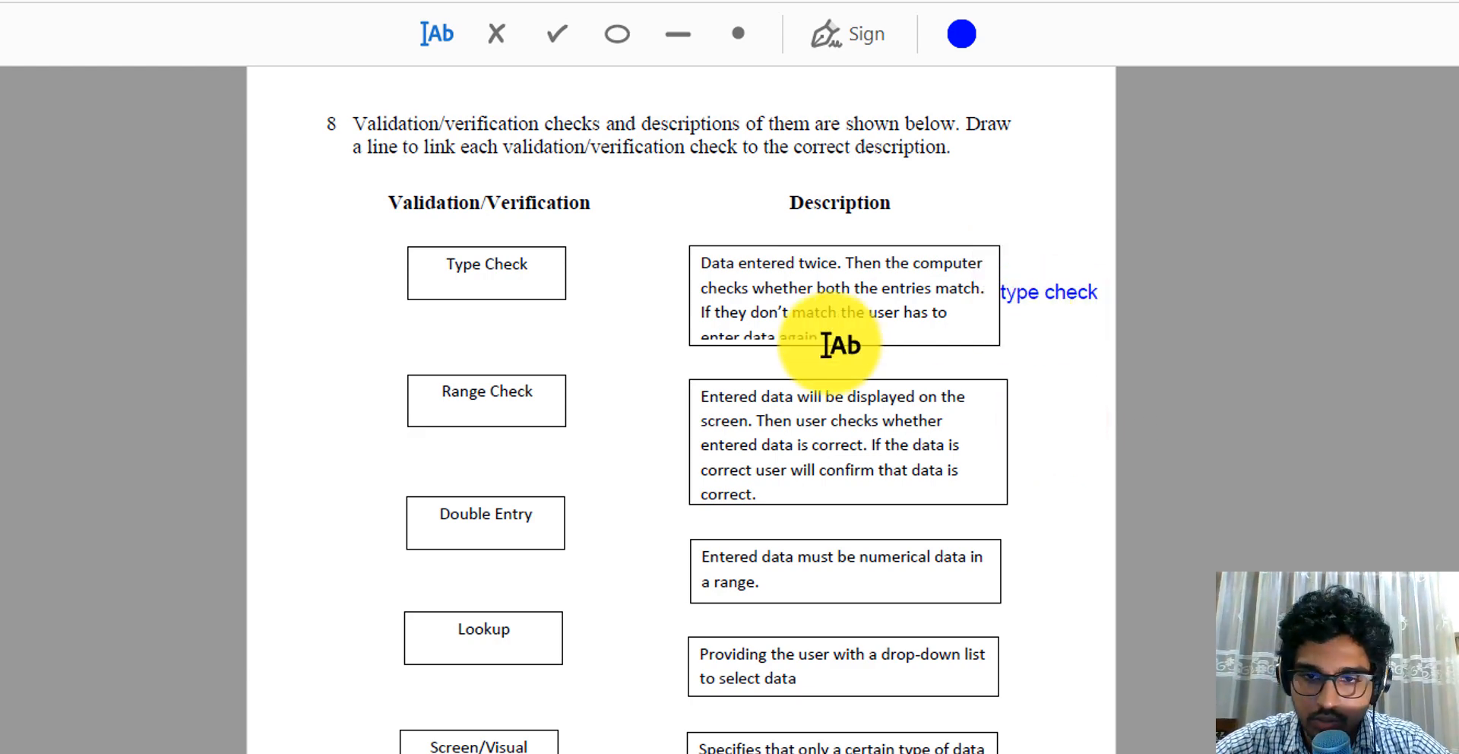
mouse_move(867, 228)
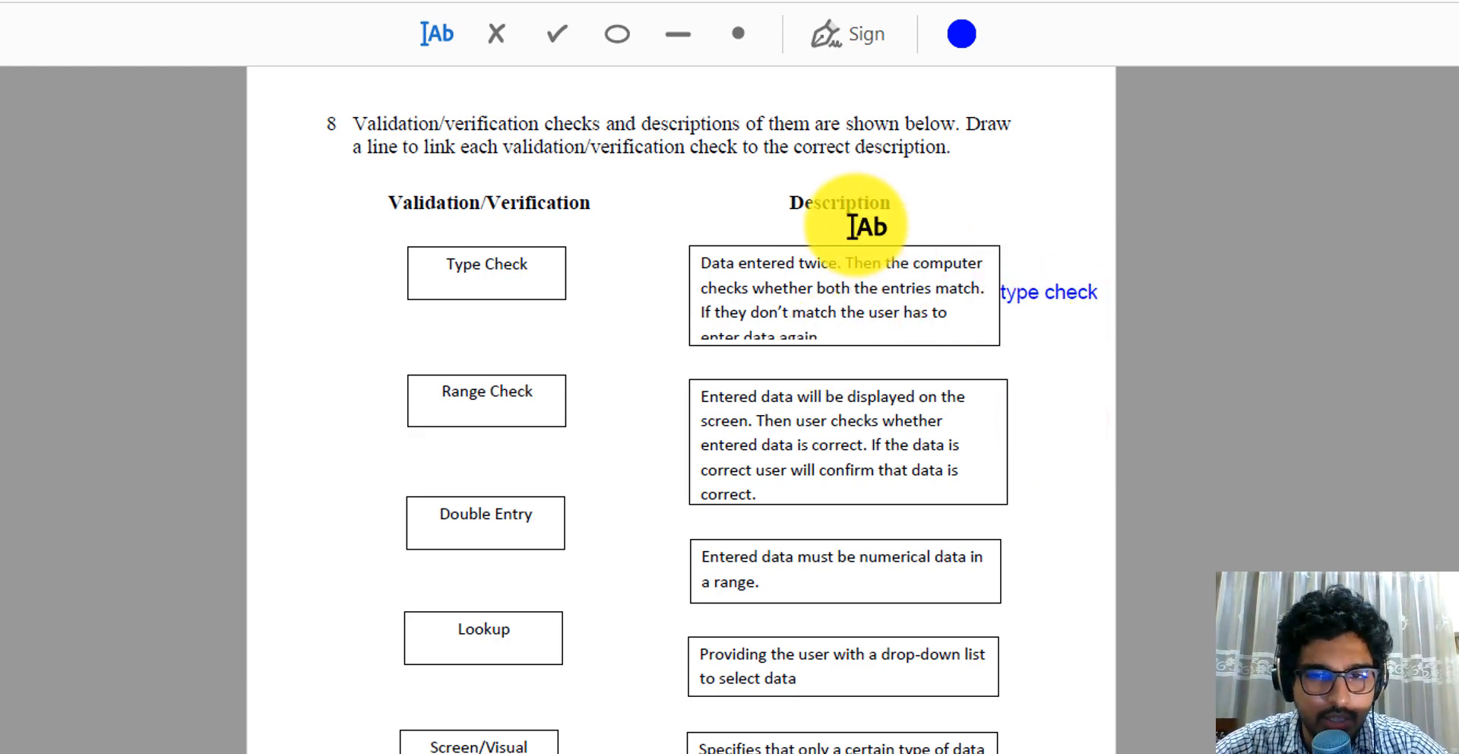
mouse_move(801, 262)
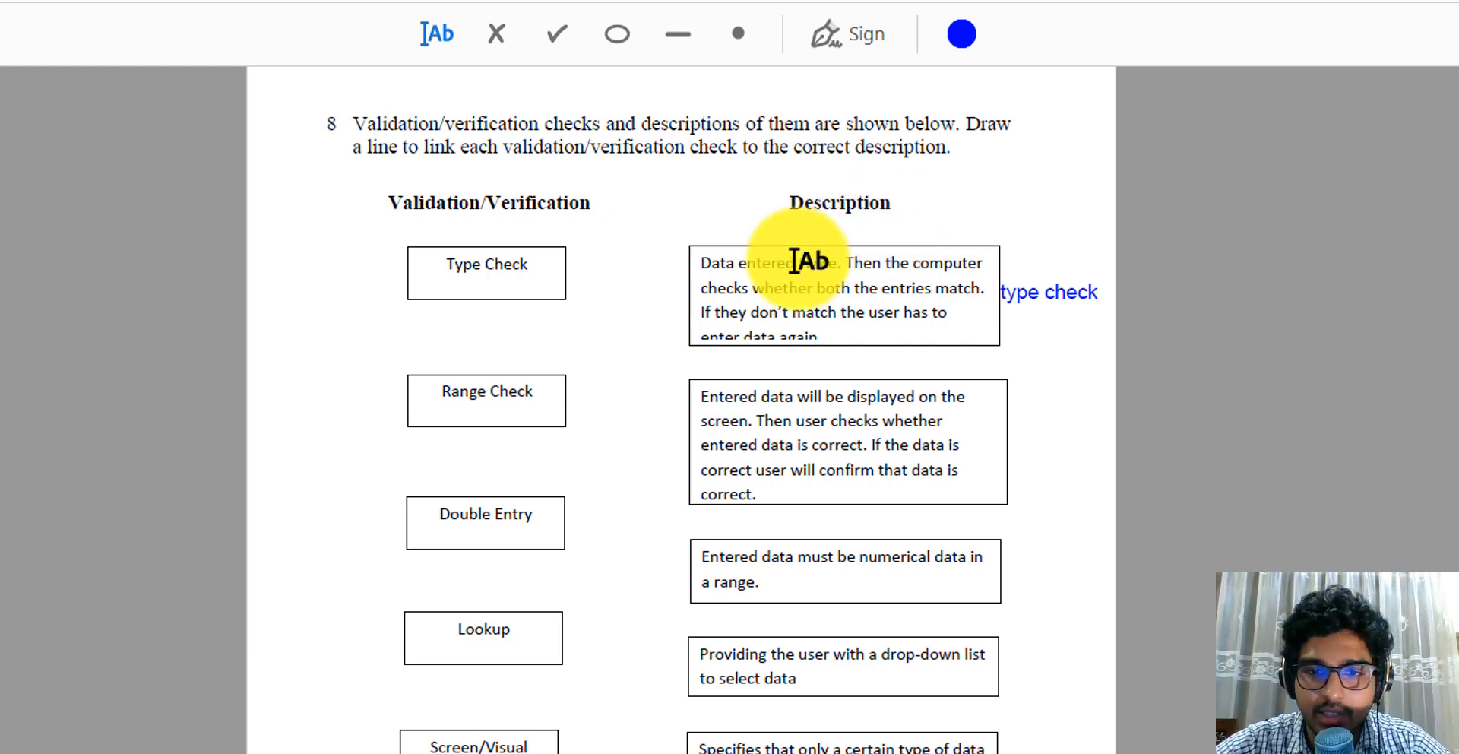
mouse_move(1068, 321)
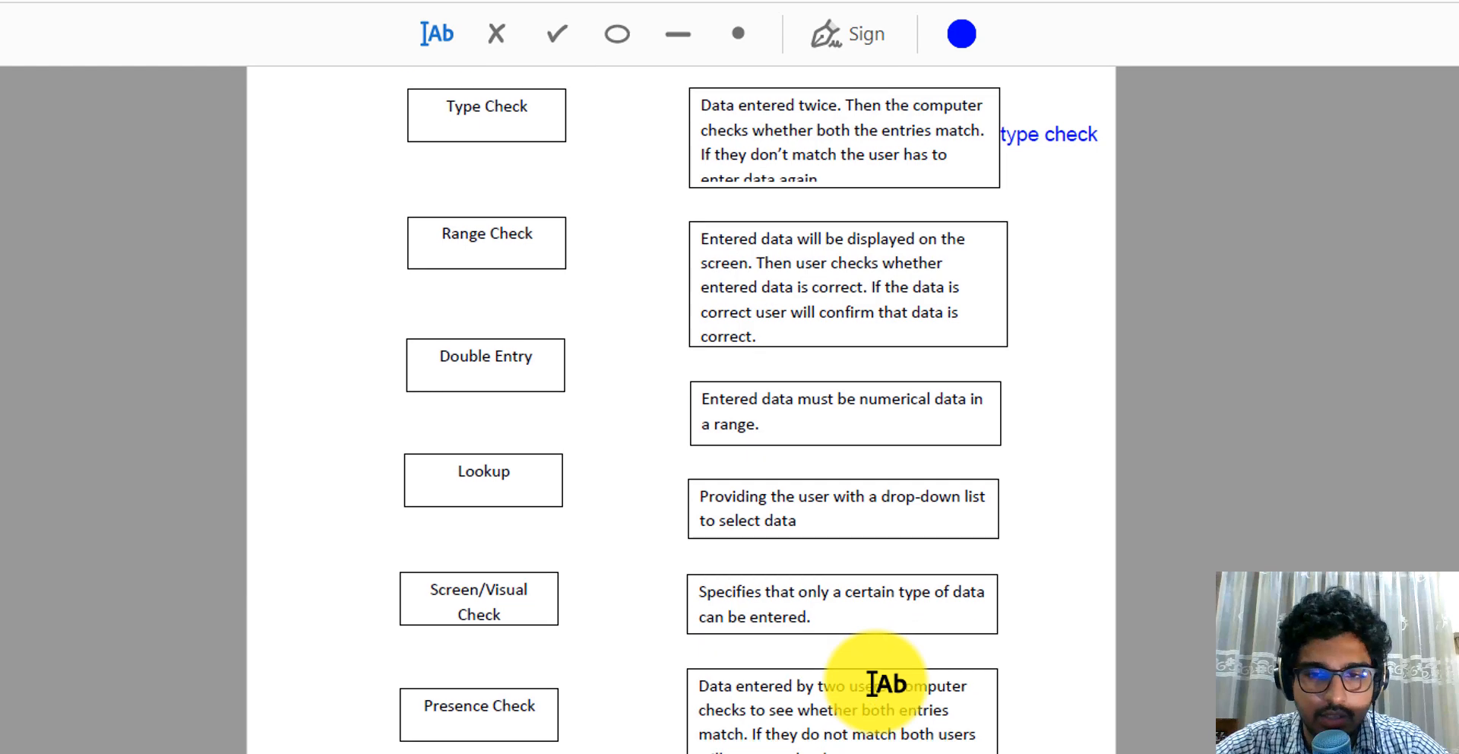
scroll(down, 3)
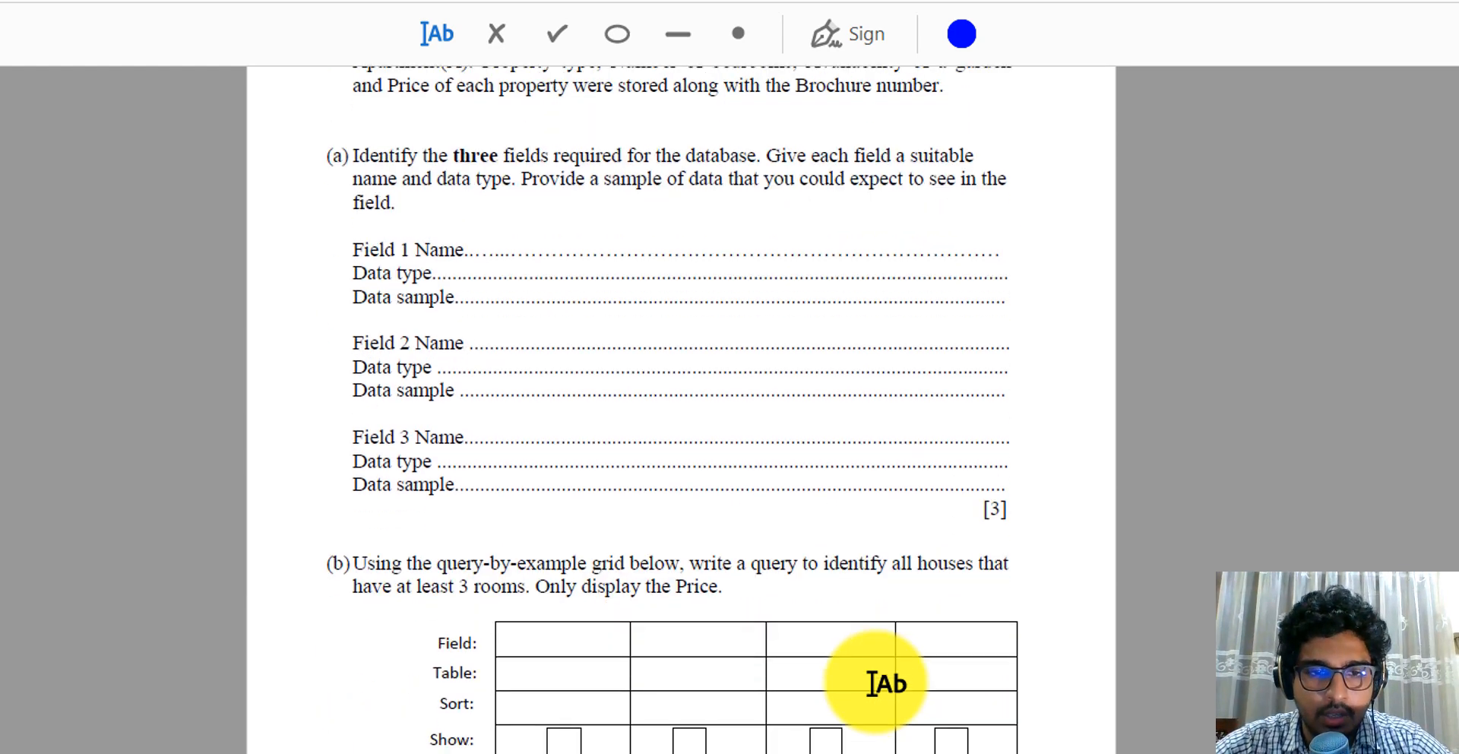
mouse_move(755, 409)
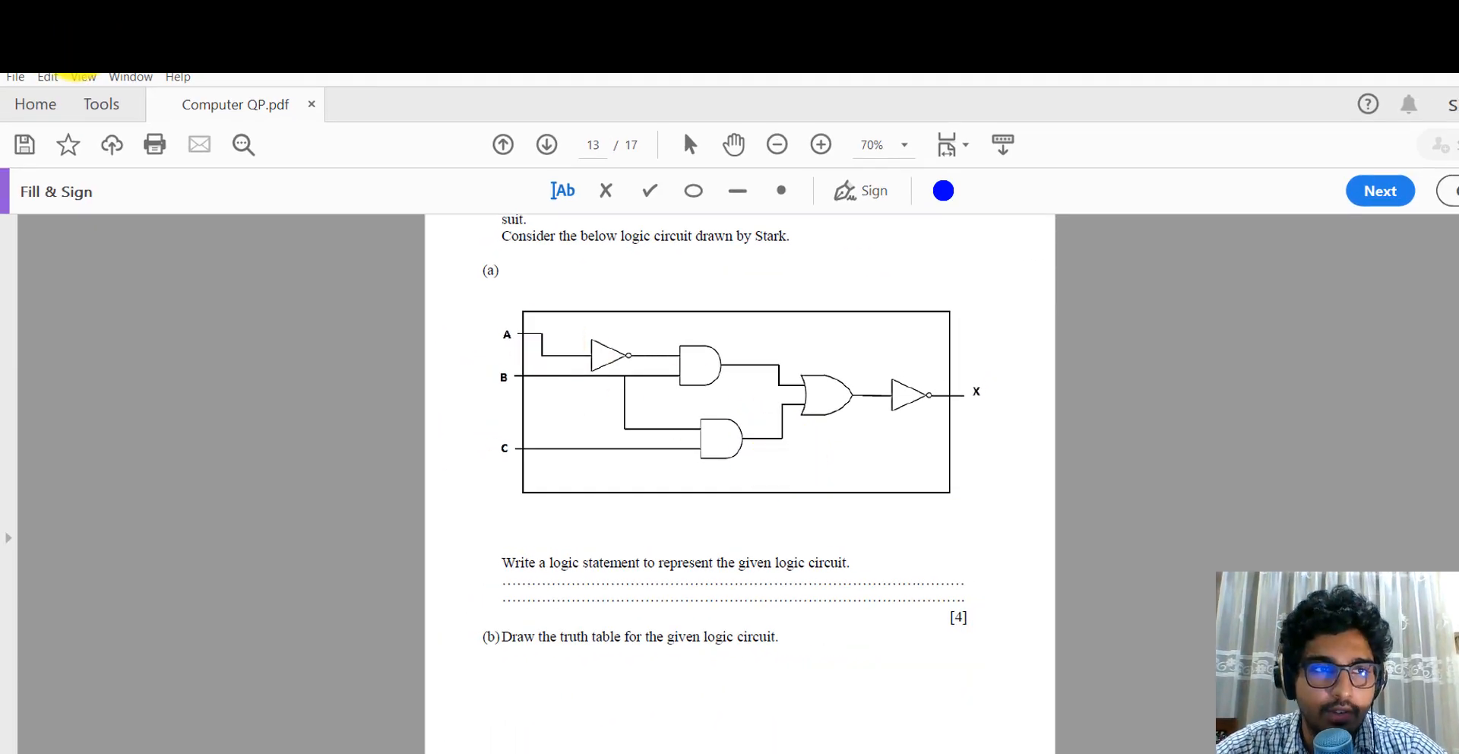
Save the paper as 'Computer QP_ans' in the pdf edit folder
click(16, 76)
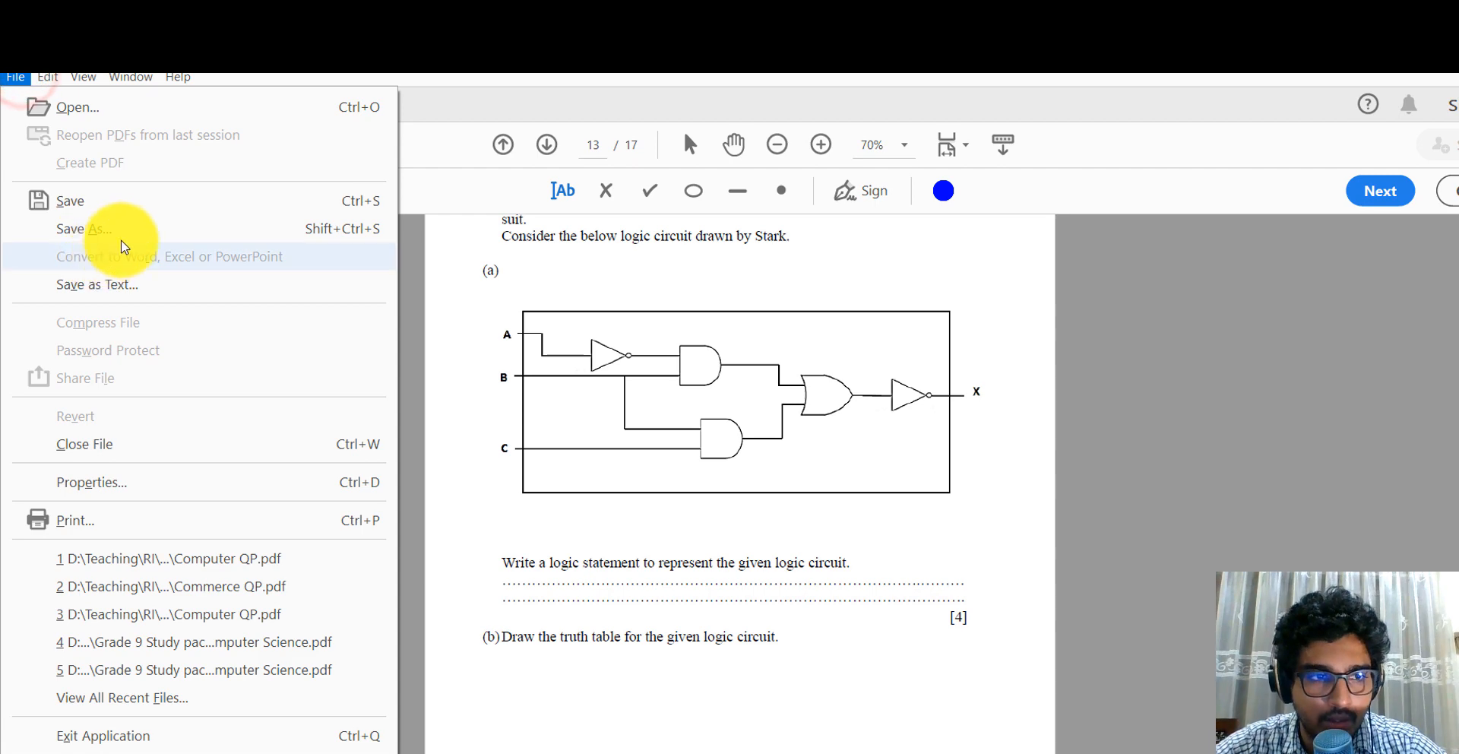
click(76, 229)
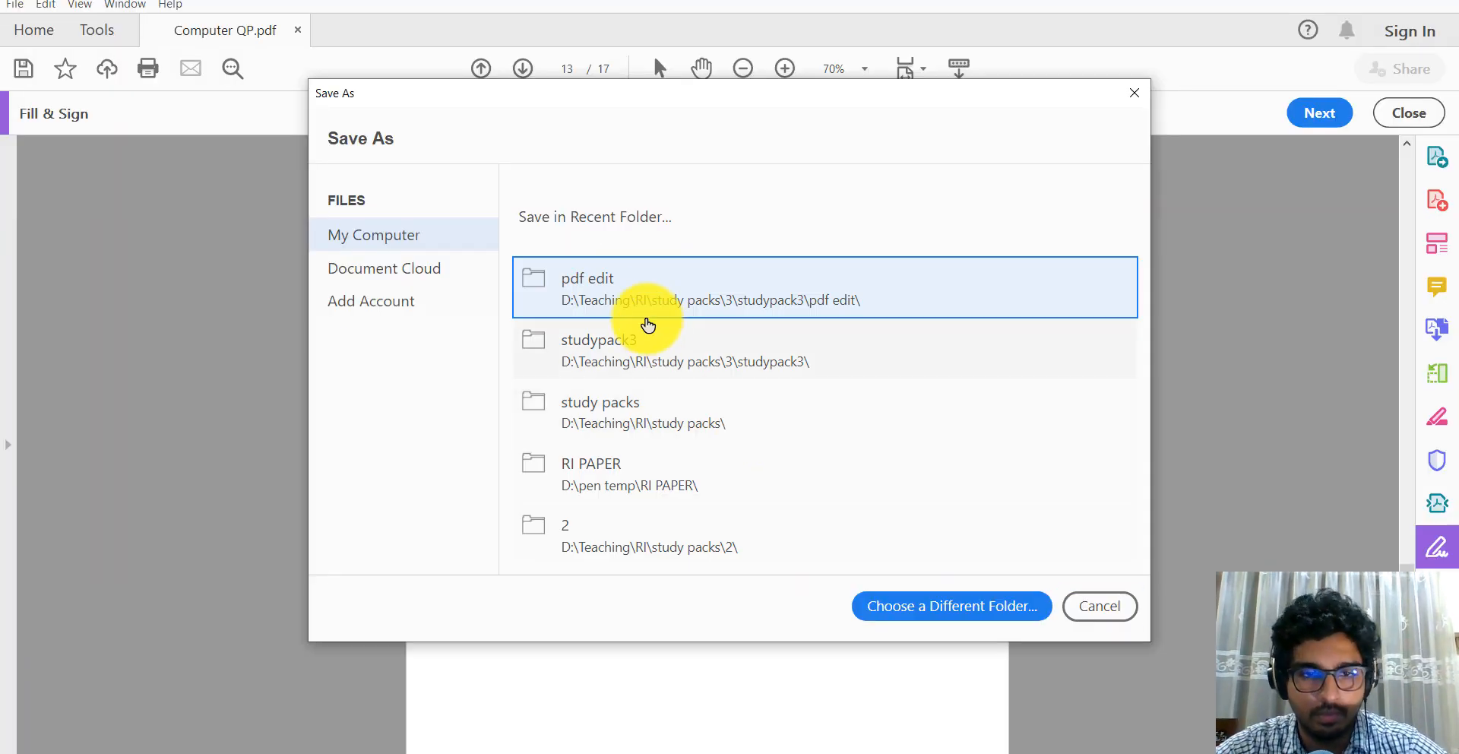
click(1100, 605)
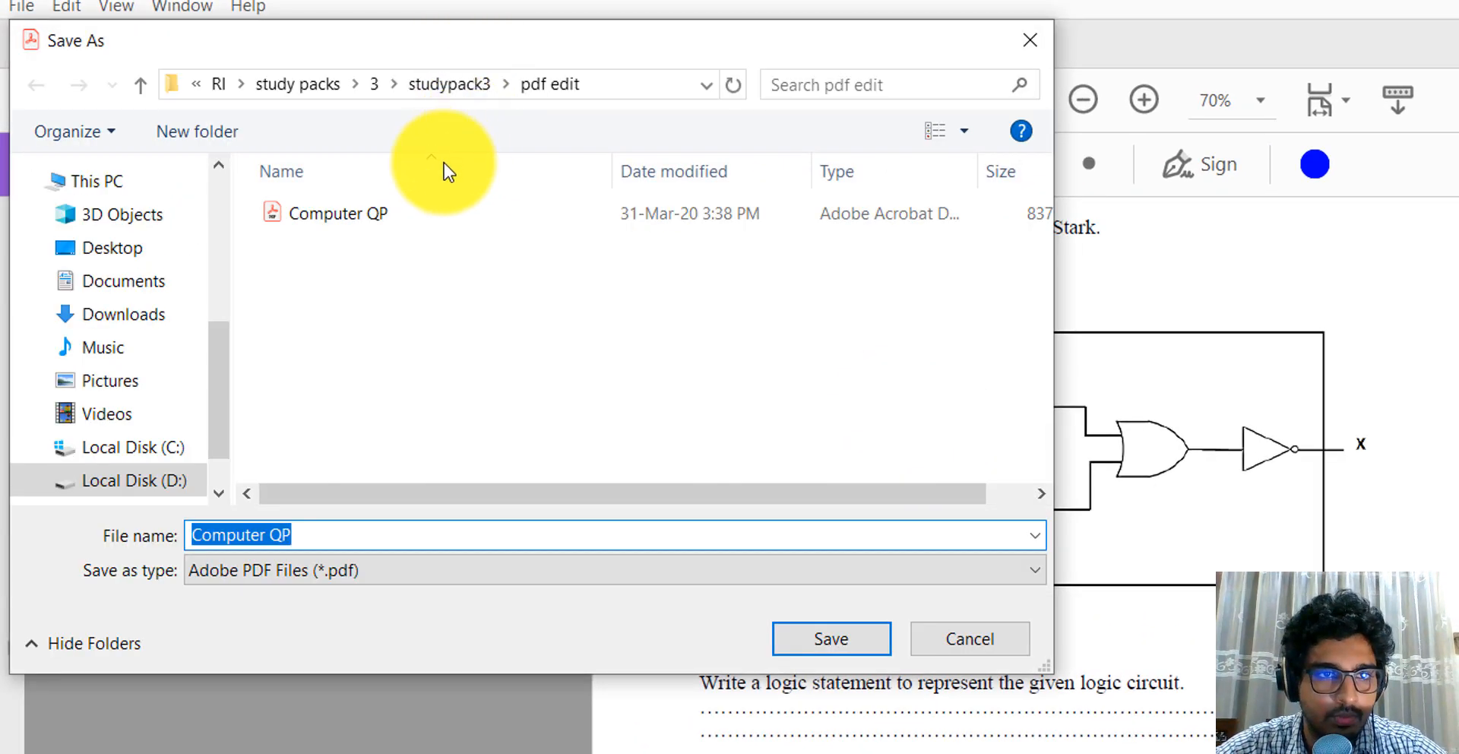
click(386, 537)
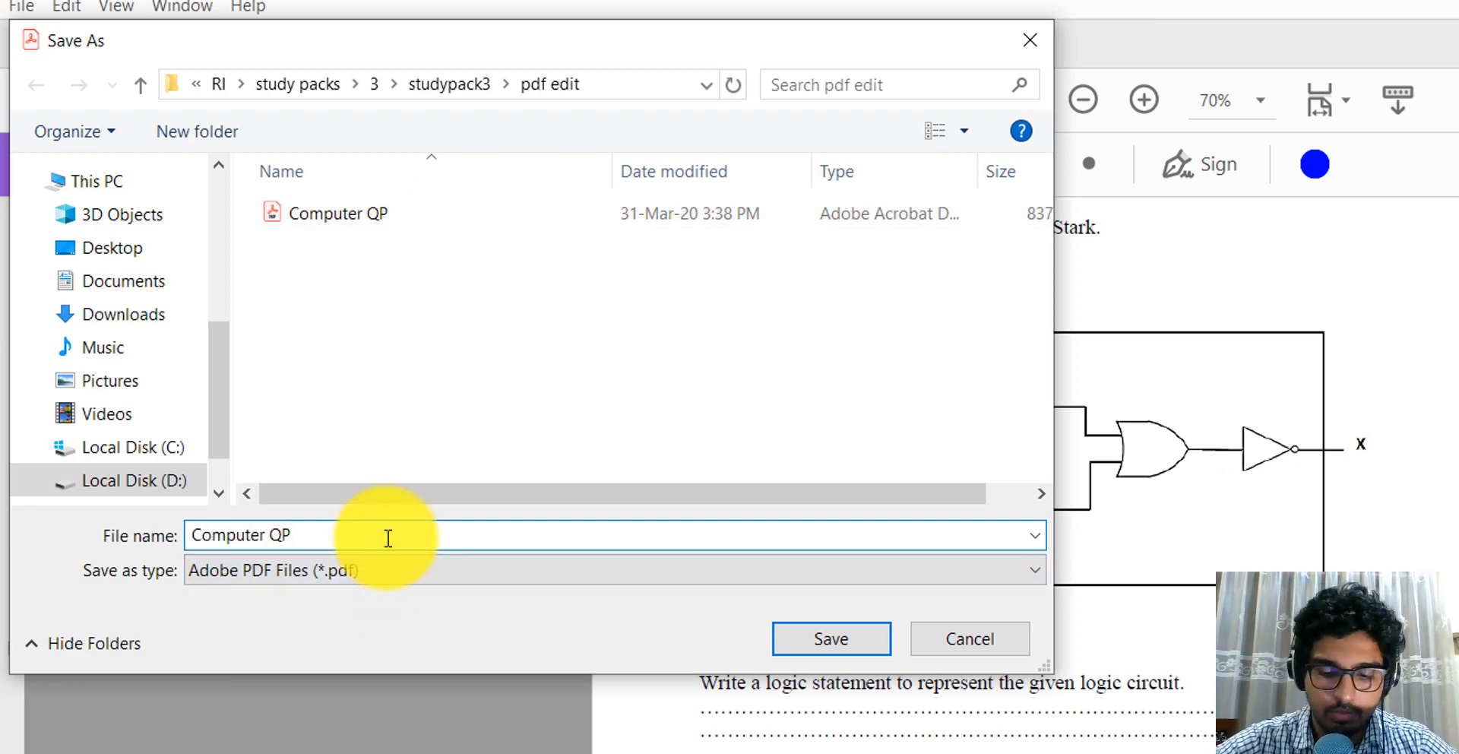
text(_ans)
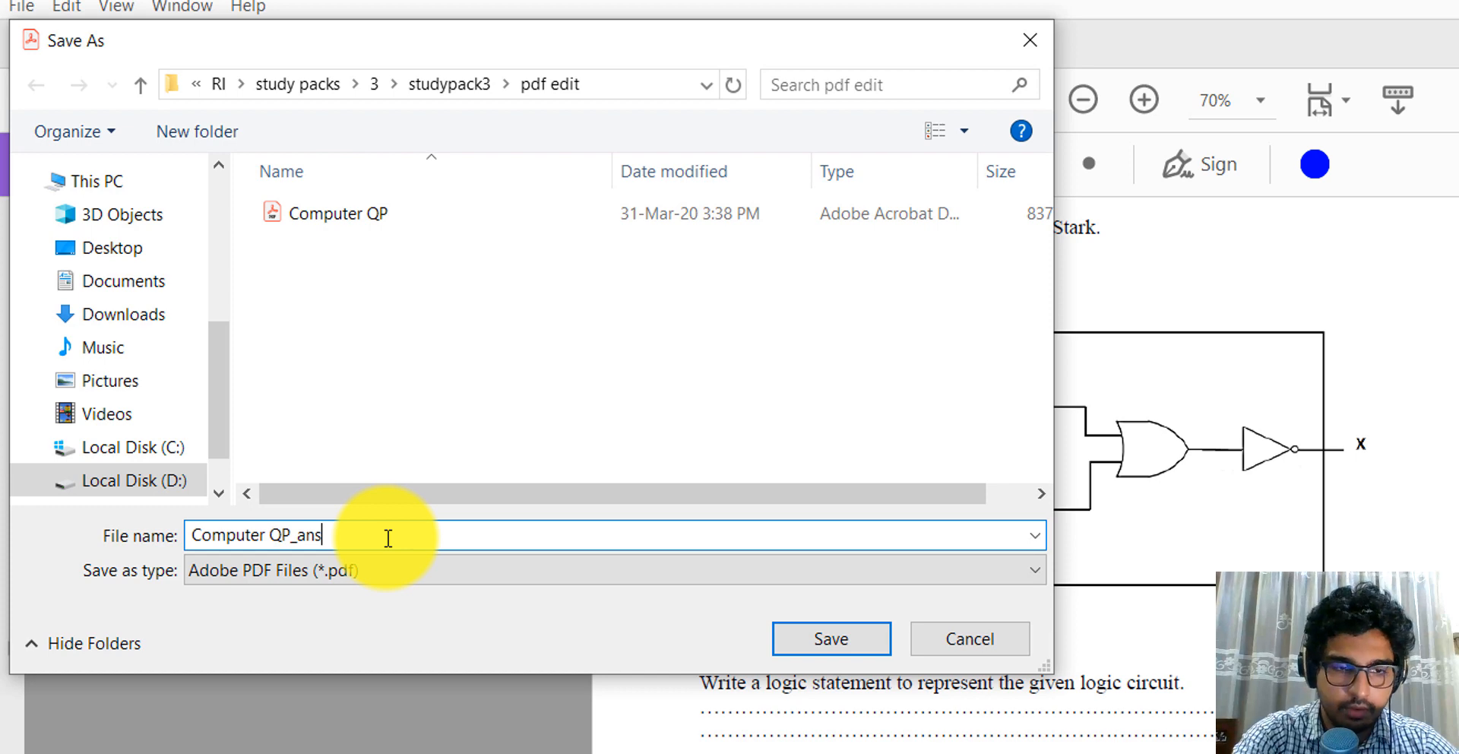
click(832, 639)
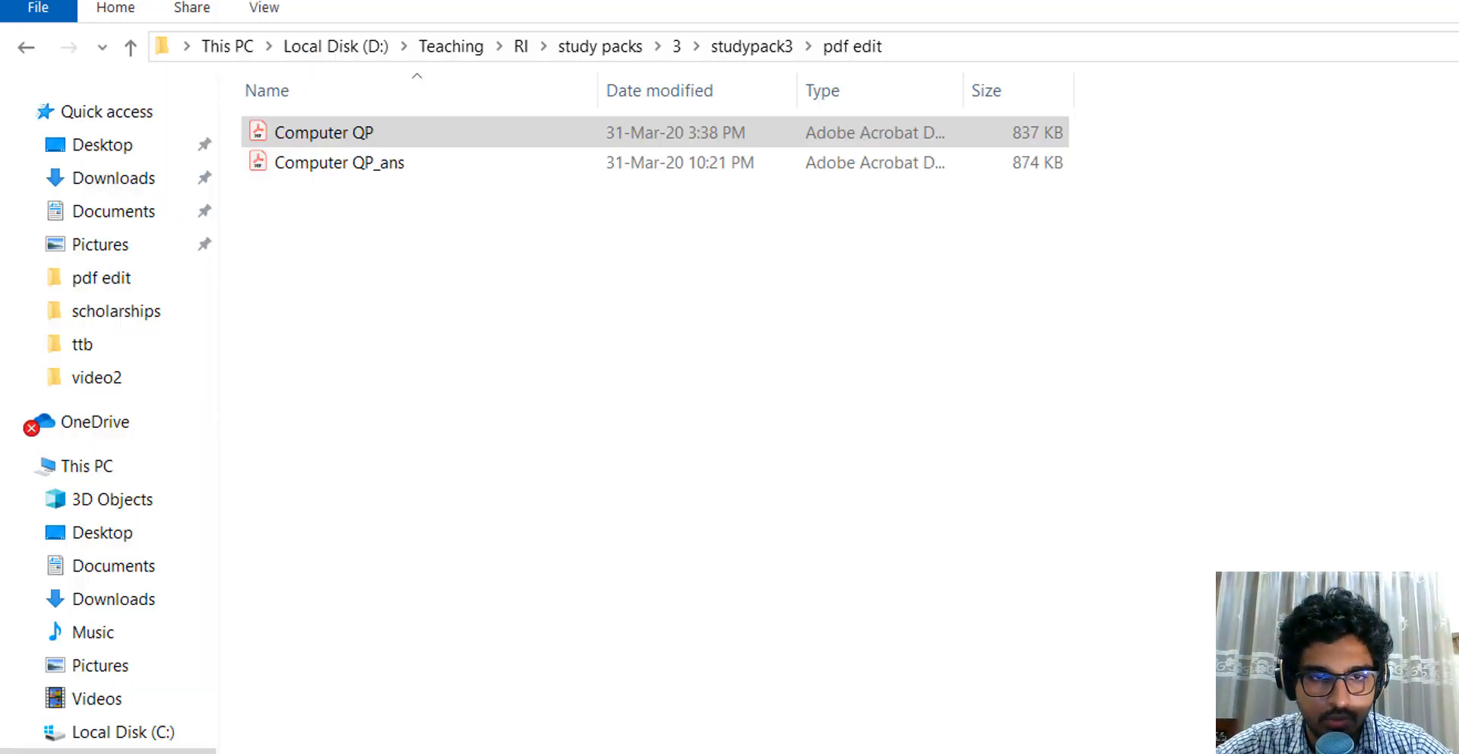
Open Computer QP_ans (874 KB) from the pdf edit folder
click(370, 163)
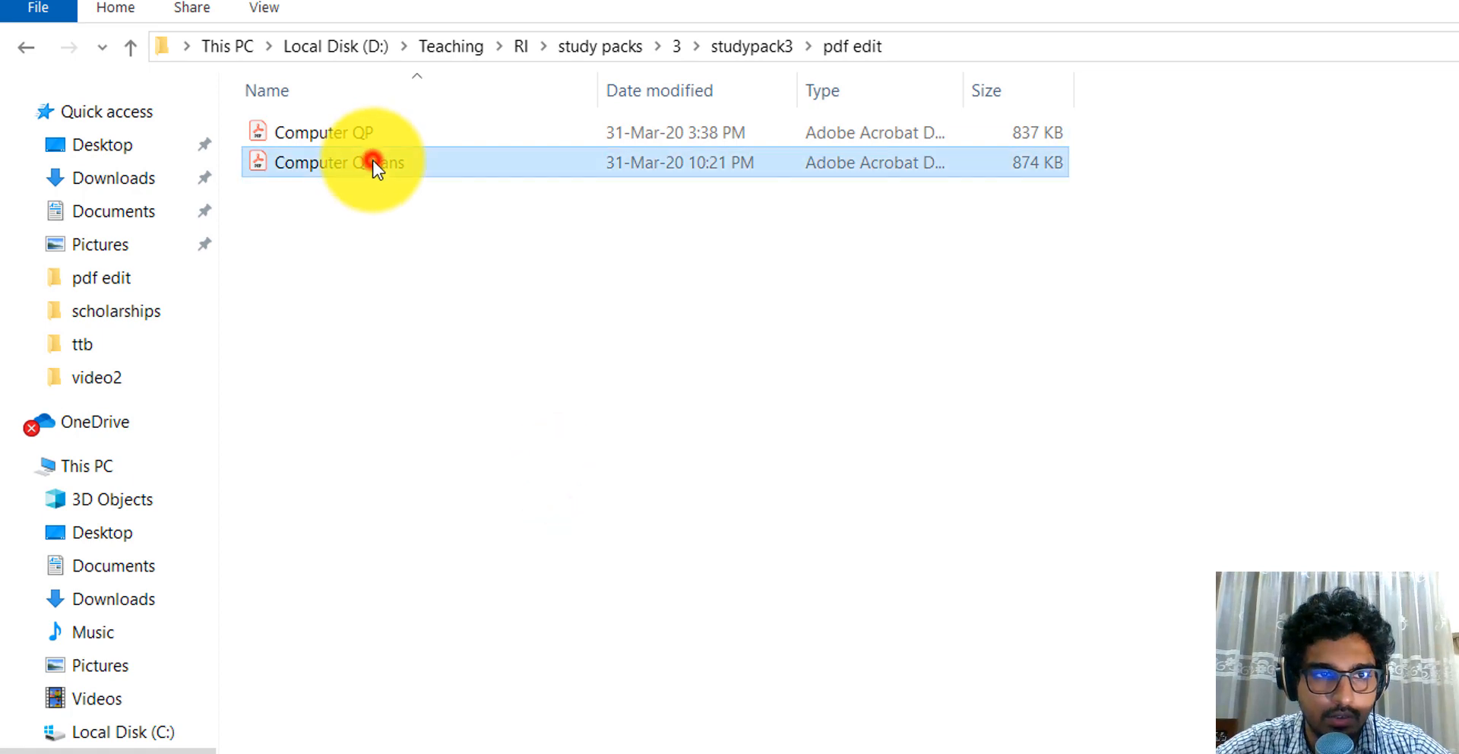
double_click(360, 163)
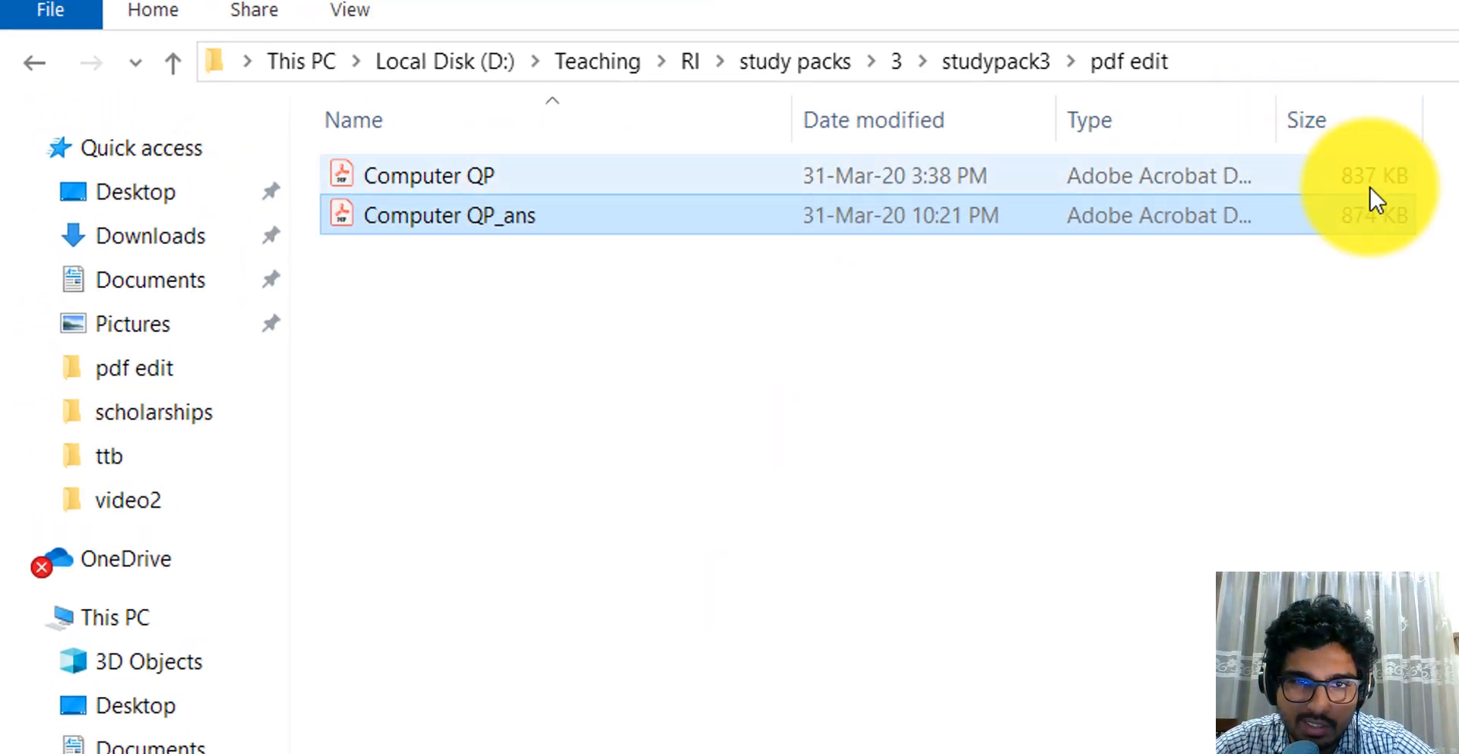
click(449, 215)
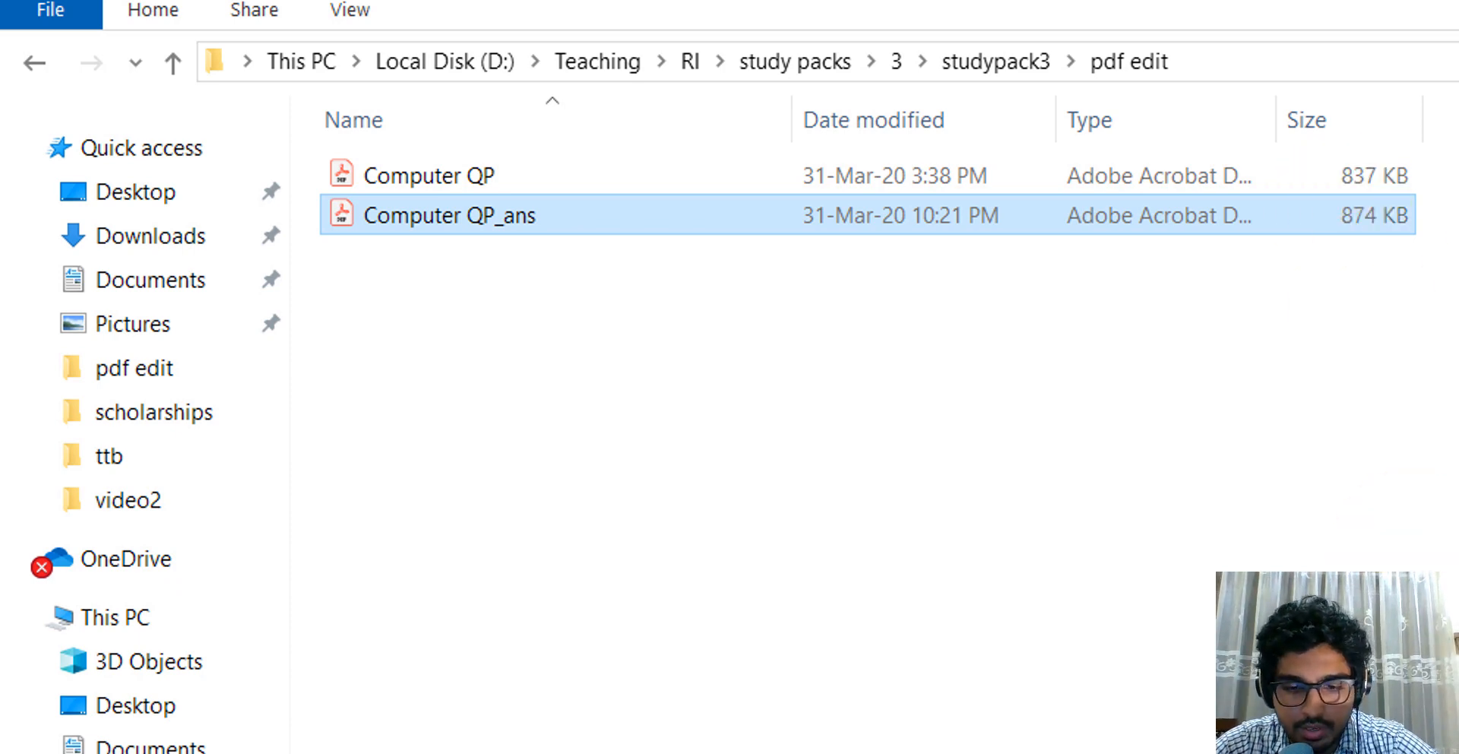
double_click(443, 215)
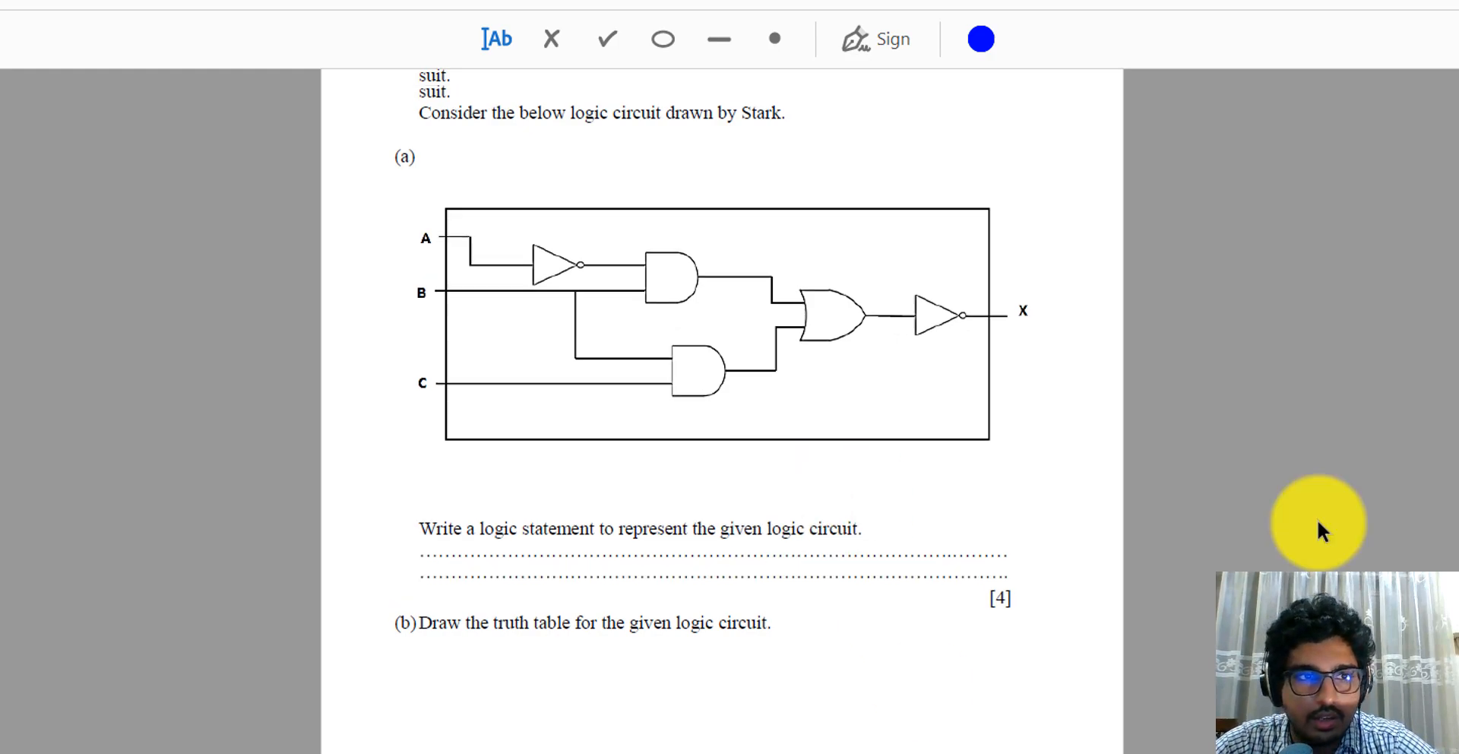
Scroll to question 8 on page 11 to confirm the blue 'type check' answer remains
scroll(down, 3)
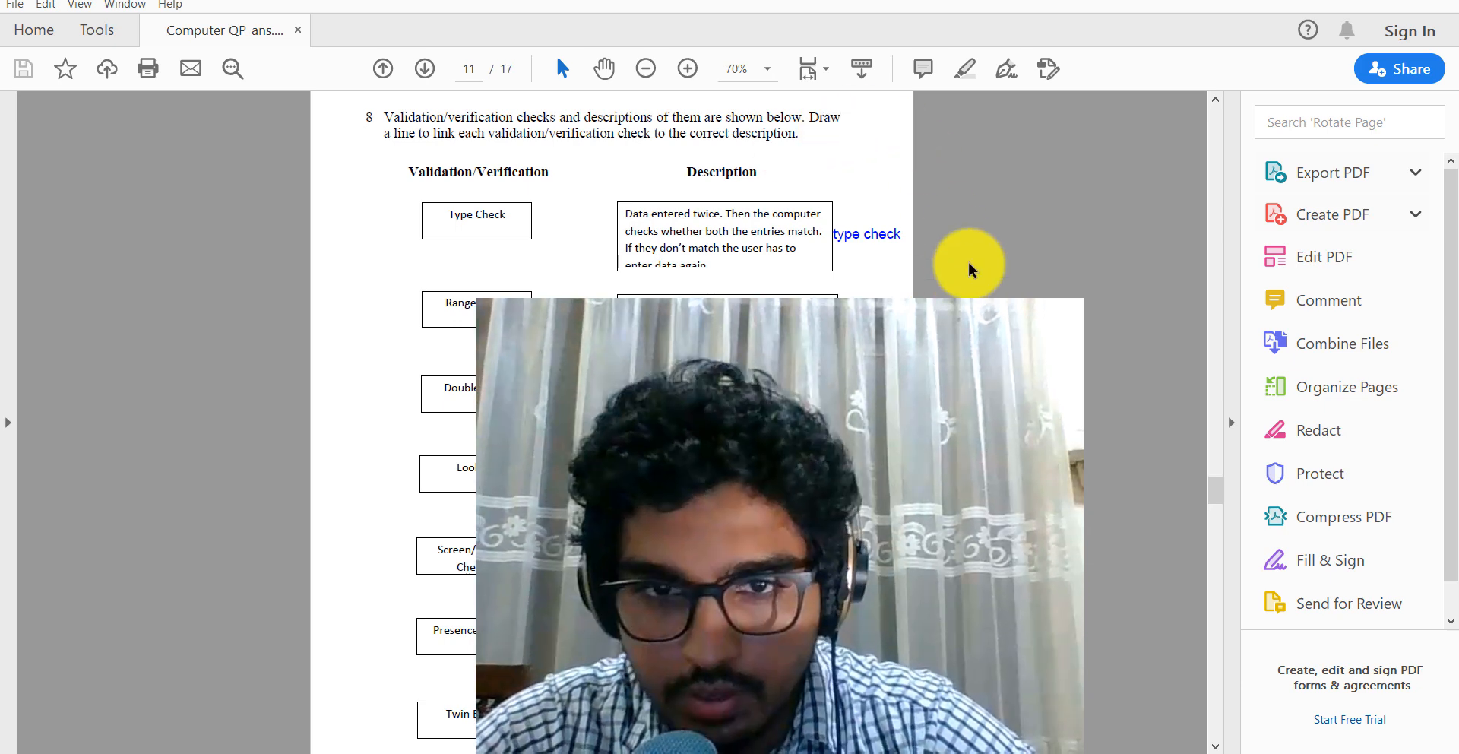
mouse_move(941, 222)
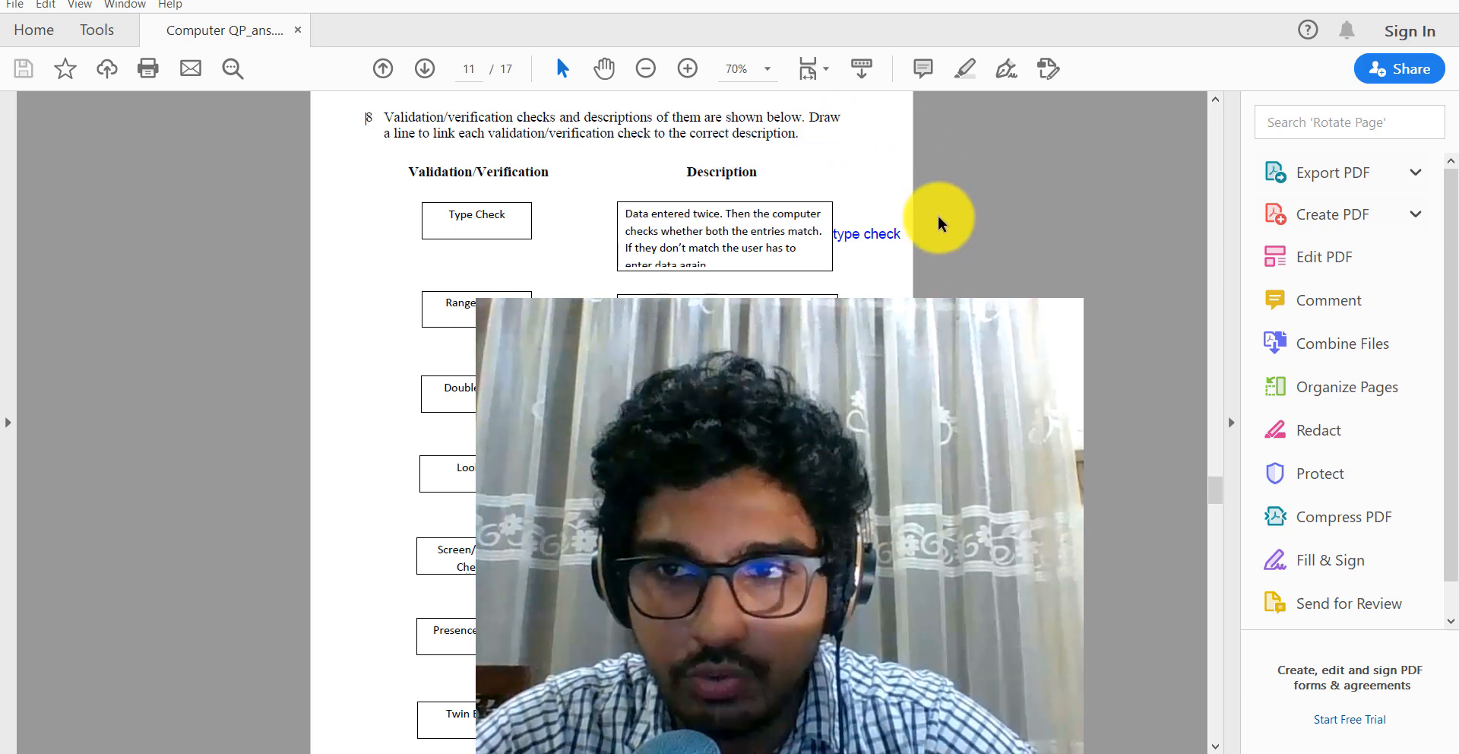